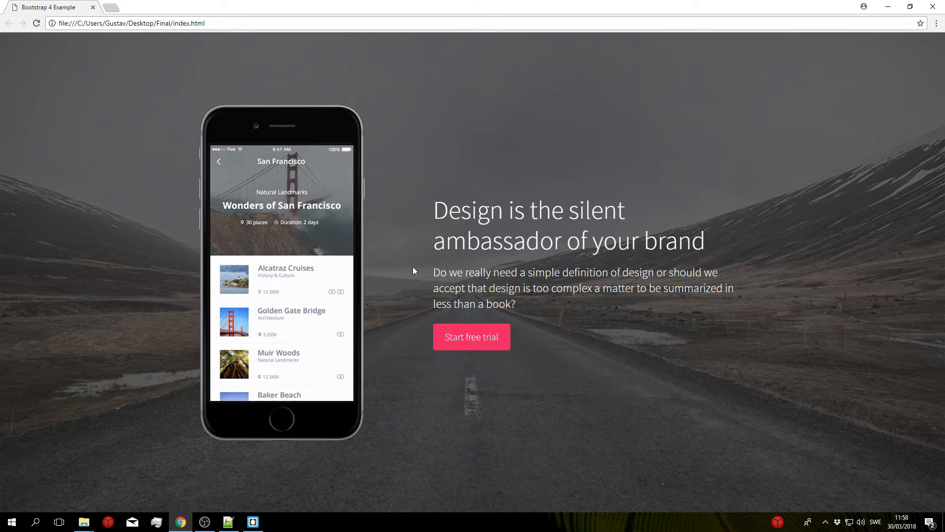
{"action": "mouse_move", "coordinate": [479, 183]}
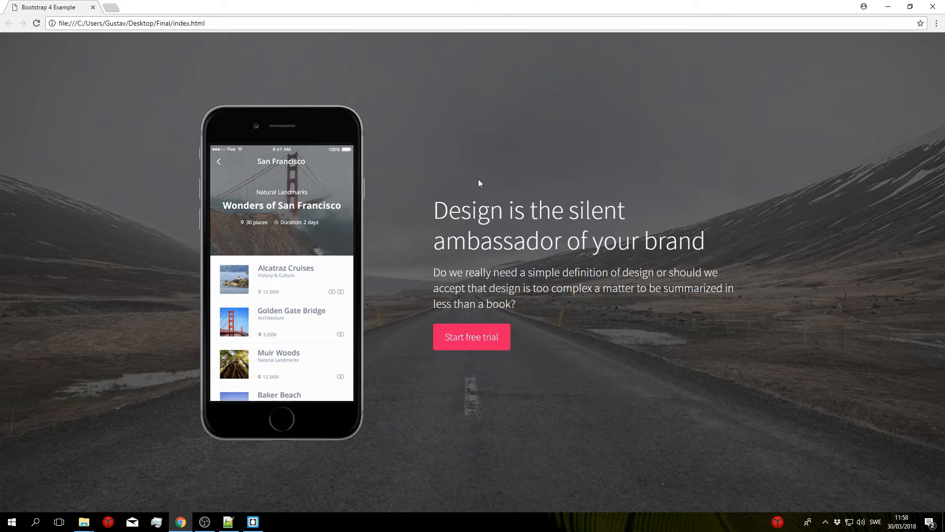
{"action": "mouse_move", "coordinate": [741, 244]}
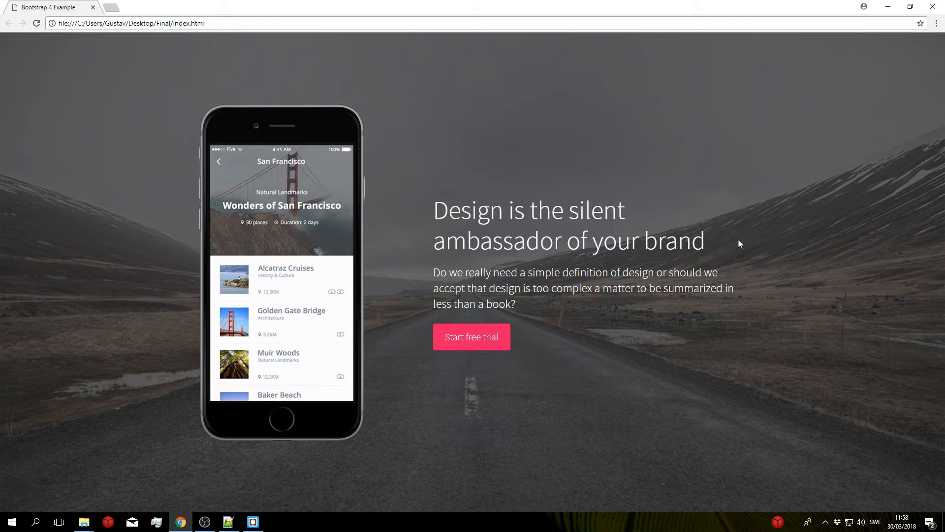
{"action": "mouse_move", "coordinate": [738, 248]}
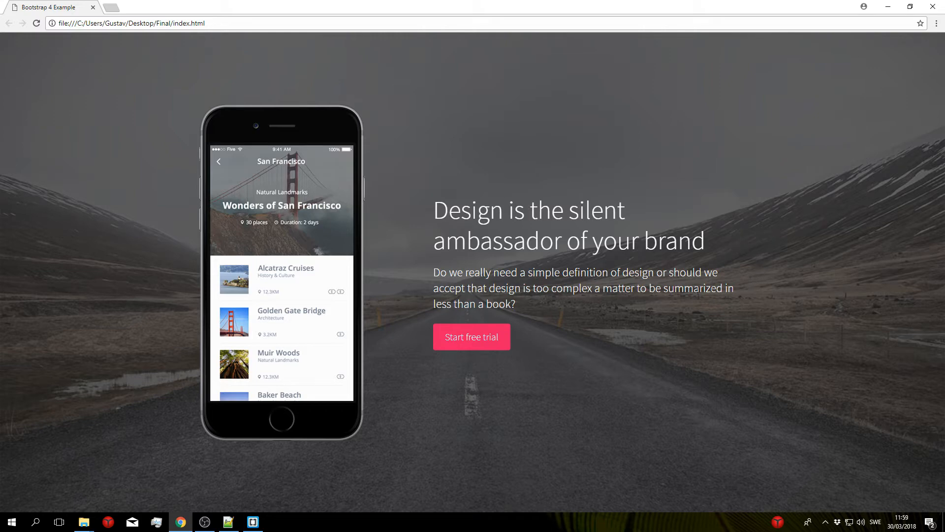
{"action": "mouse_move", "coordinate": [544, 309]}
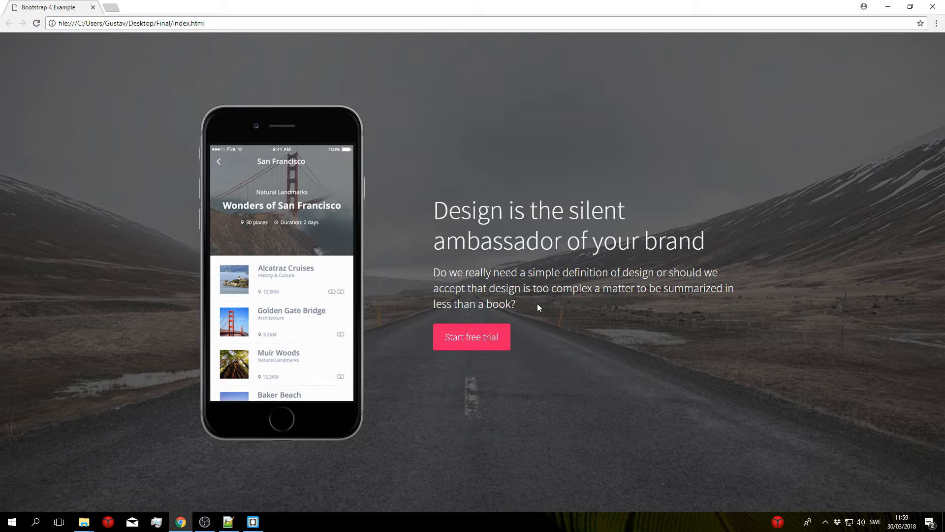
{"action": "mouse_move", "coordinate": [524, 308]}
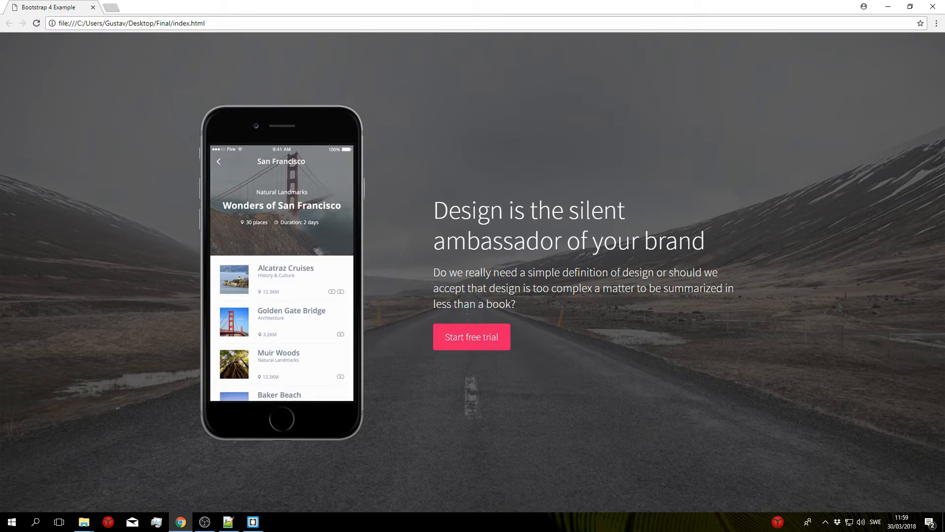
- Hide Chrome, browse into the desktop 'starter file' folder and select index.html
{"action": "left_click", "coordinate": [887, 7]}
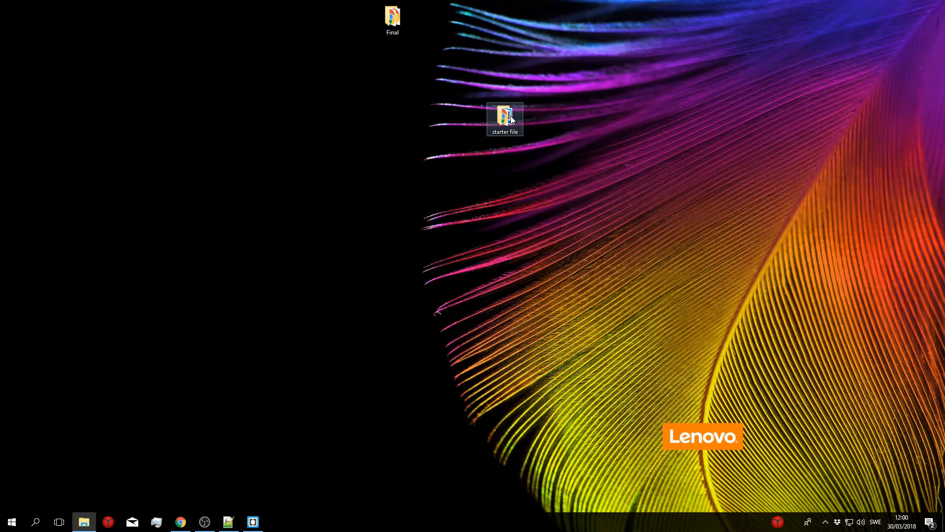
{"action": "double_click", "coordinate": [504, 116]}
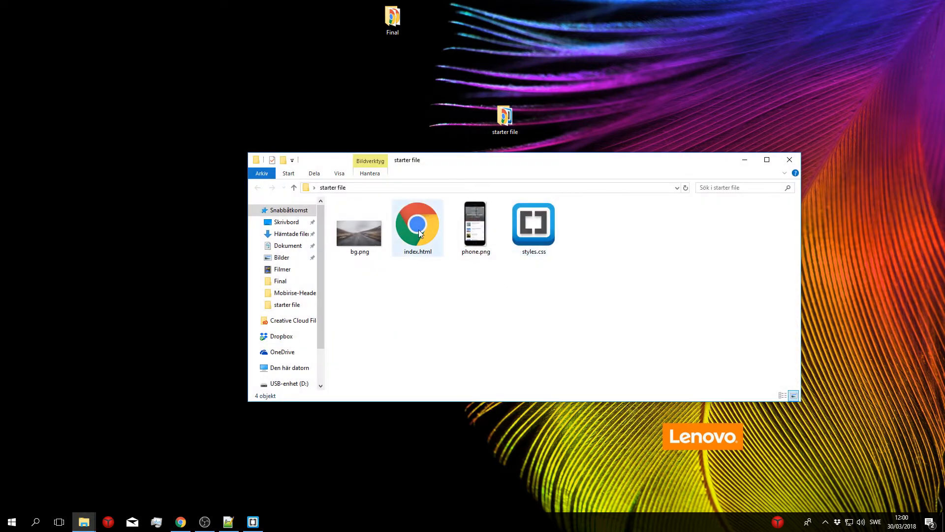
{"action": "mouse_move", "coordinate": [417, 226]}
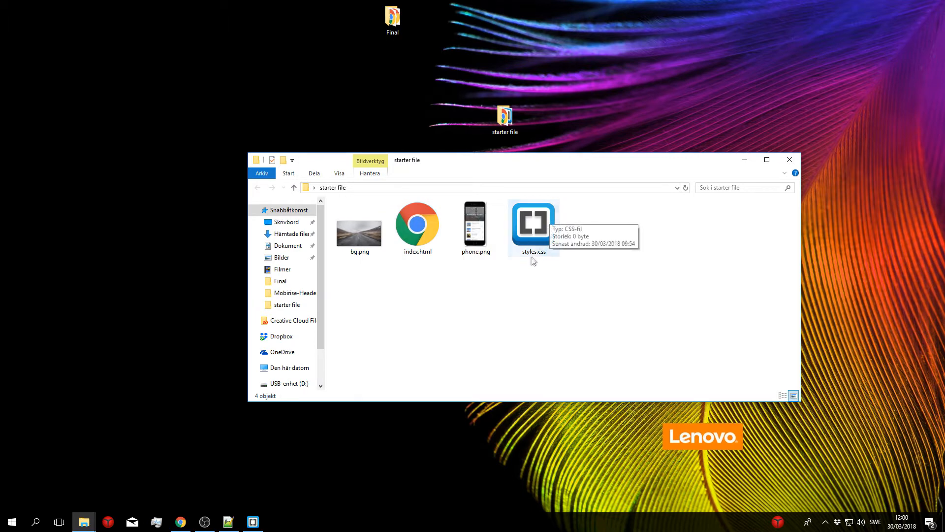
{"action": "mouse_move", "coordinate": [383, 294]}
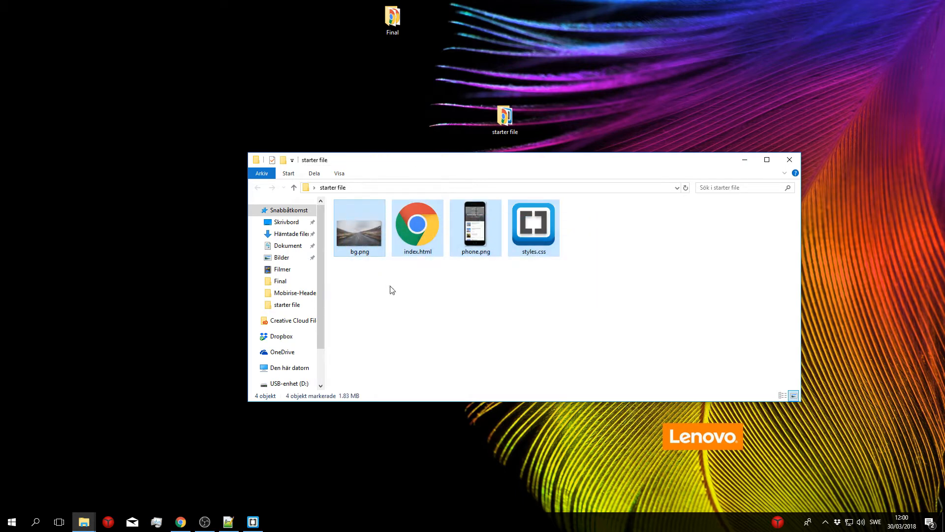
{"action": "mouse_move", "coordinate": [535, 329]}
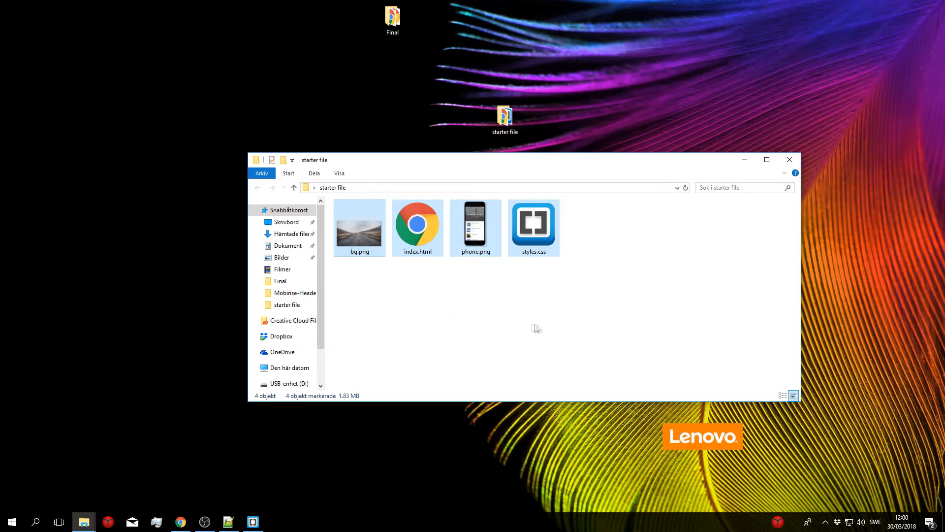
{"action": "left_click", "coordinate": [574, 295]}
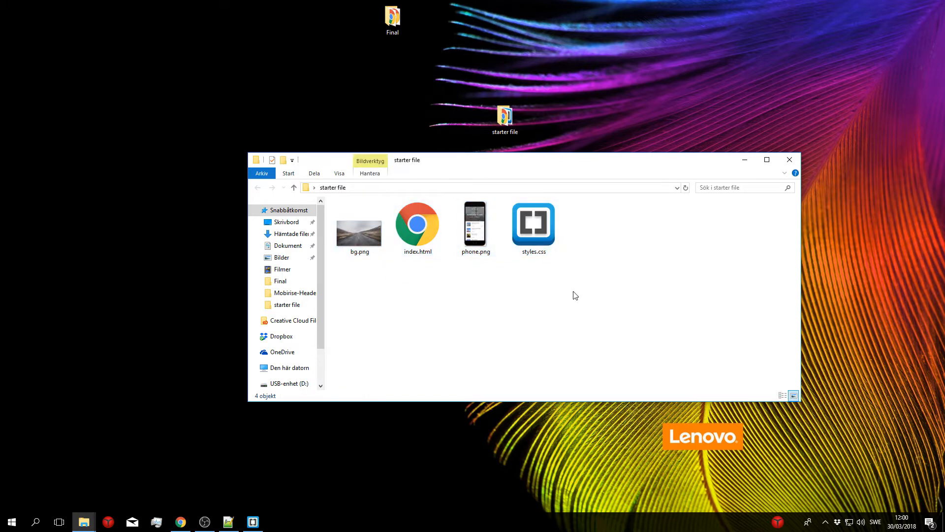
{"action": "mouse_move", "coordinate": [494, 348]}
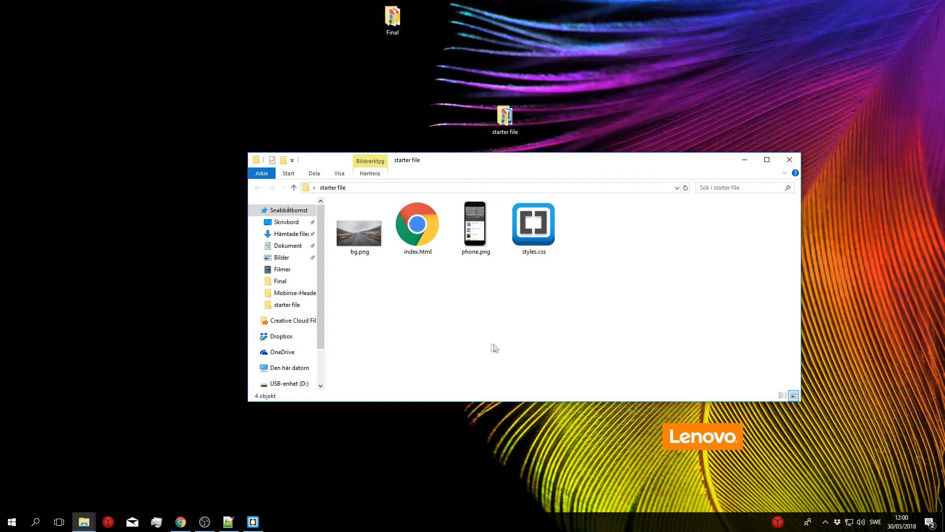
{"action": "left_click", "coordinate": [416, 223]}
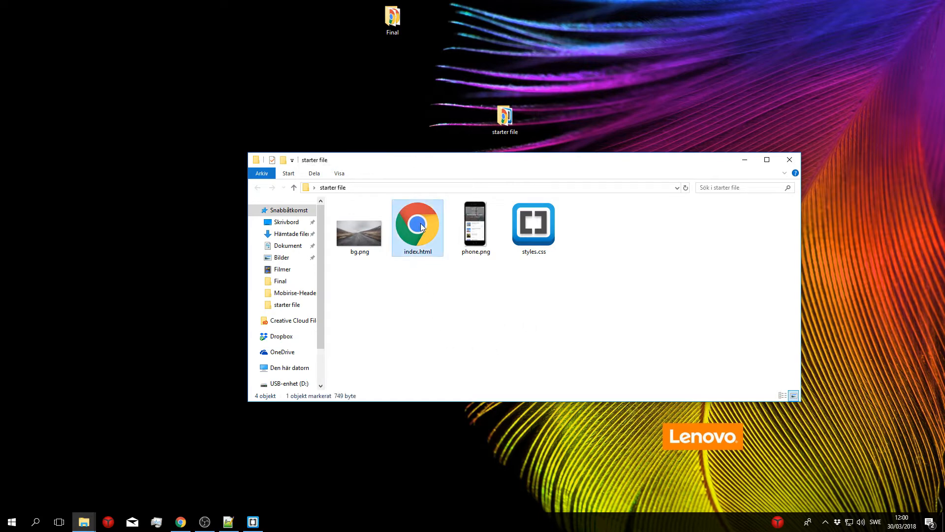
- Load index.html into Brackets via 'Open with Brackets', then also launch it in Chrome
{"action": "right_click", "coordinate": [417, 227]}
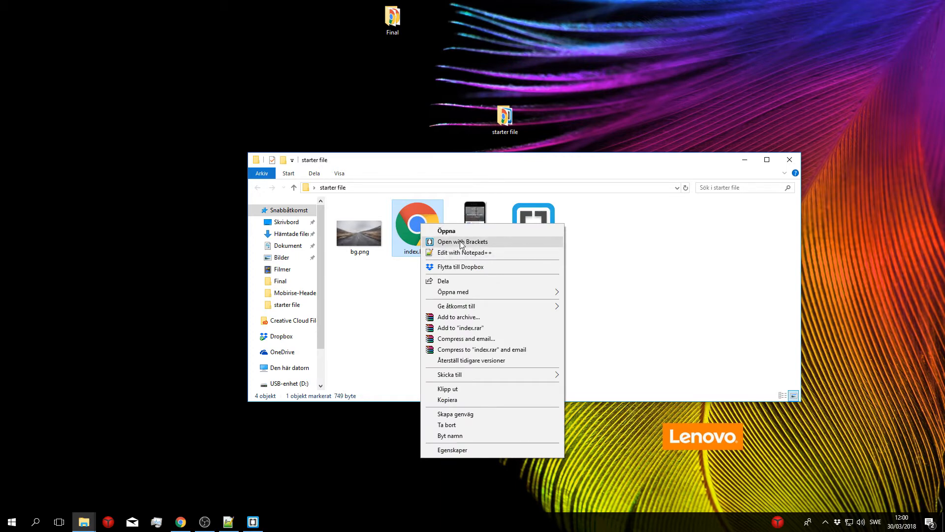
{"action": "left_click", "coordinate": [462, 241]}
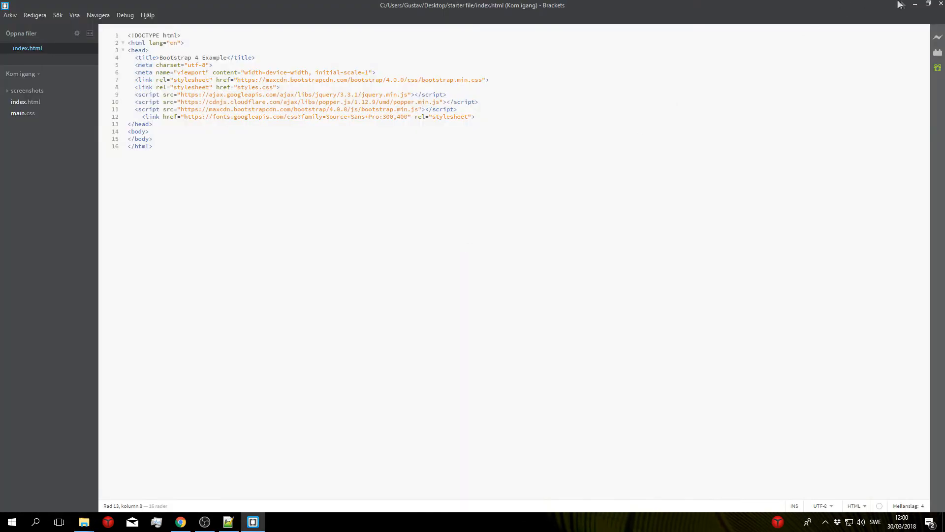
{"action": "left_click", "coordinate": [914, 5]}
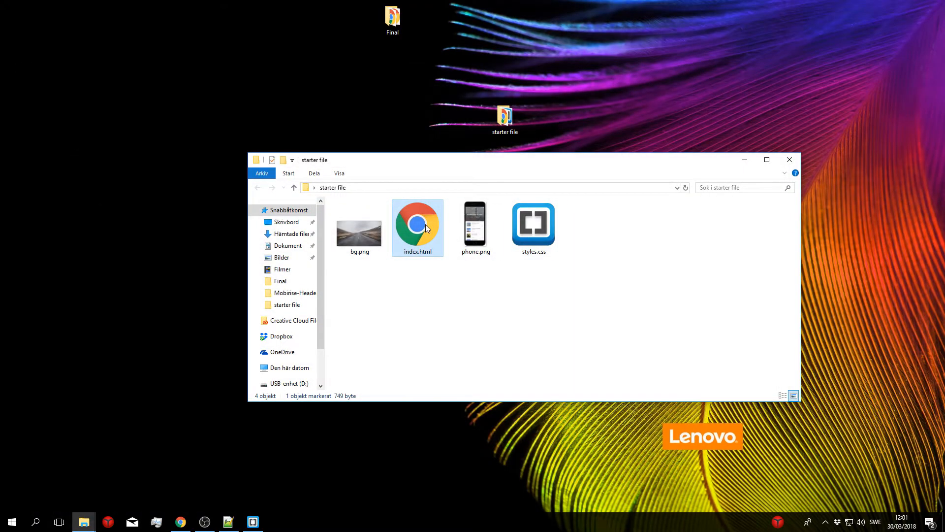
{"action": "mouse_move", "coordinate": [417, 227]}
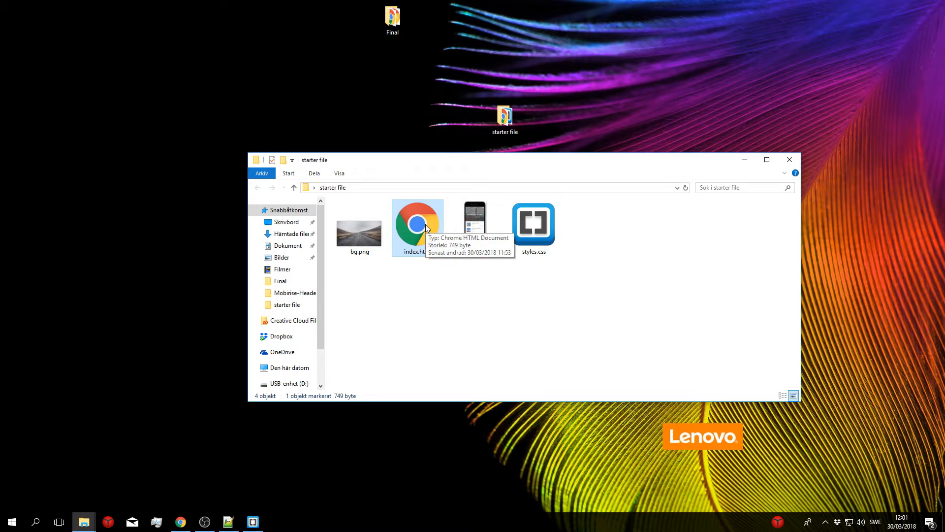
{"action": "double_click", "coordinate": [417, 216]}
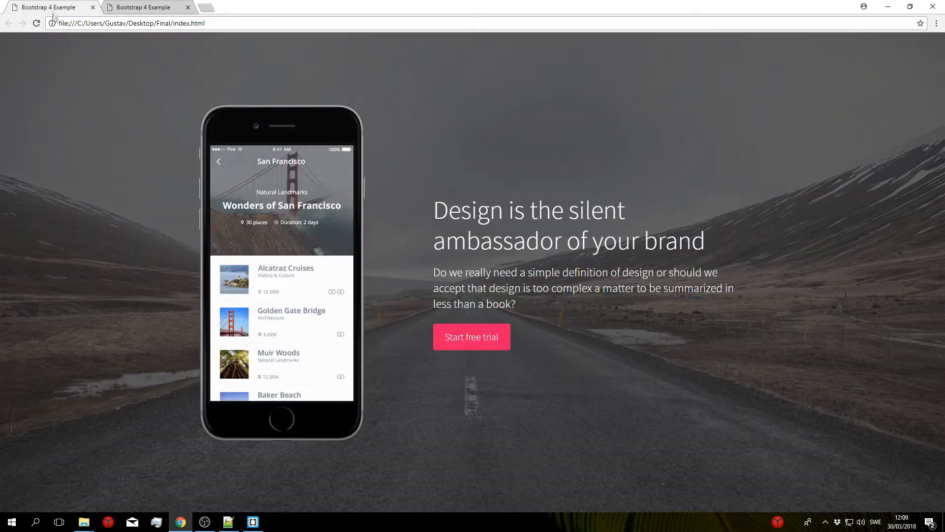
{"action": "mouse_move", "coordinate": [85, 171]}
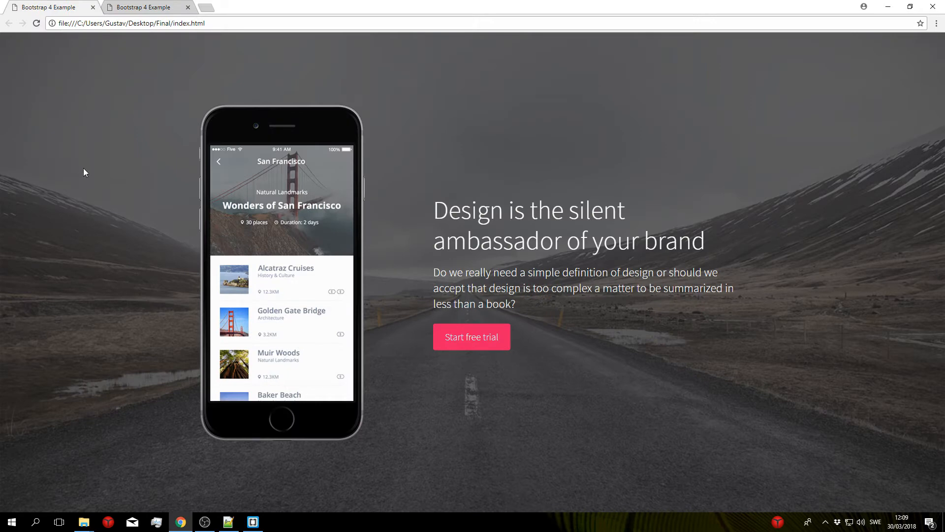
{"action": "mouse_move", "coordinate": [160, 253]}
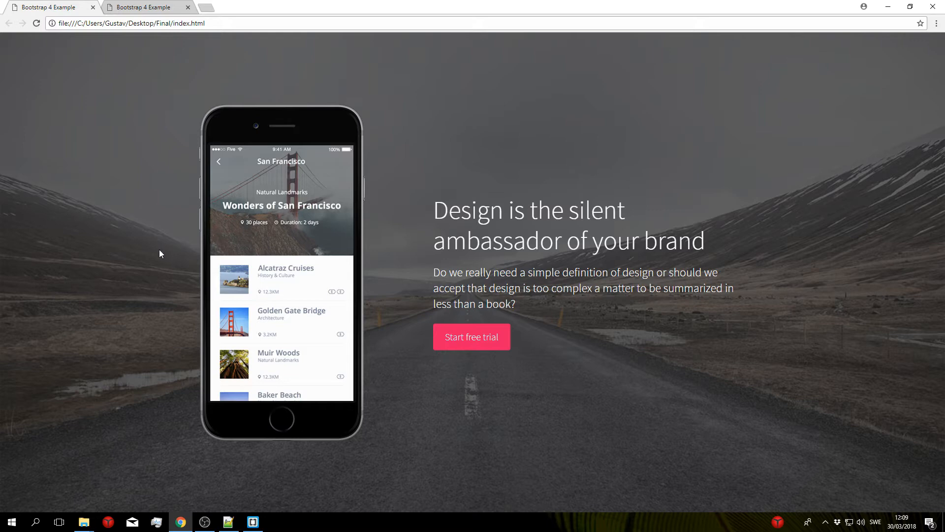
{"action": "mouse_move", "coordinate": [567, 412]}
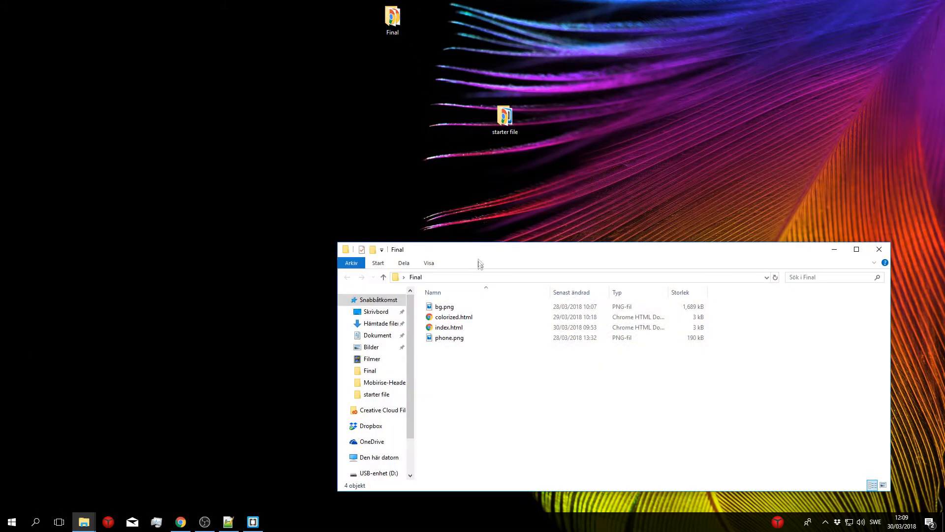
{"action": "double_click", "coordinate": [453, 316]}
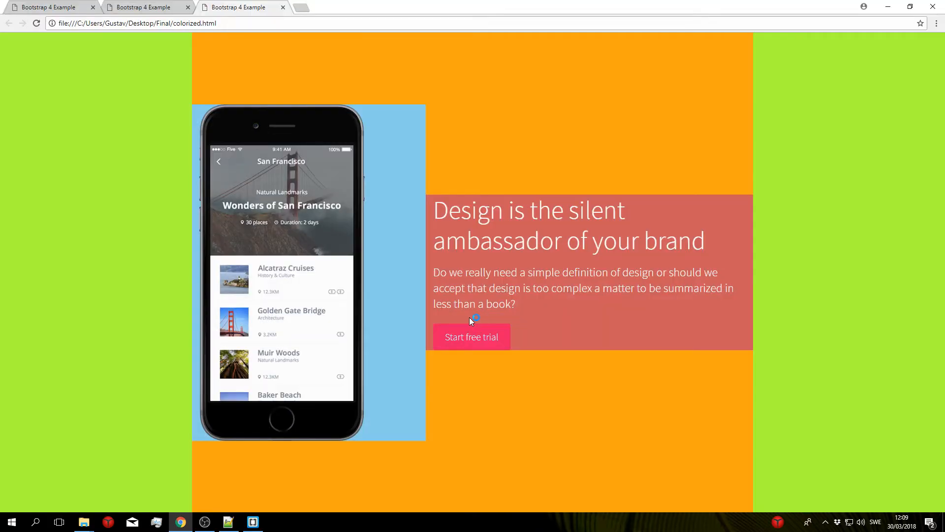
{"action": "mouse_move", "coordinate": [131, 89]}
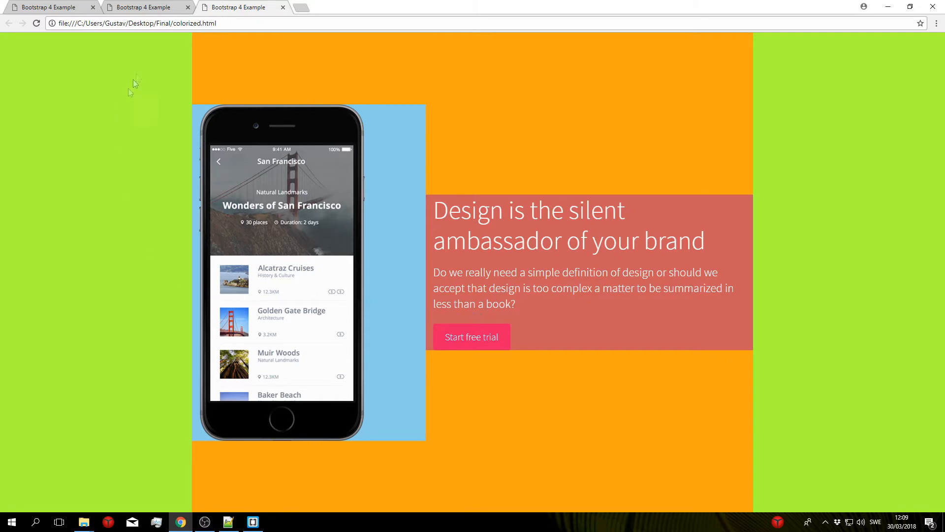
{"action": "mouse_move", "coordinate": [120, 232]}
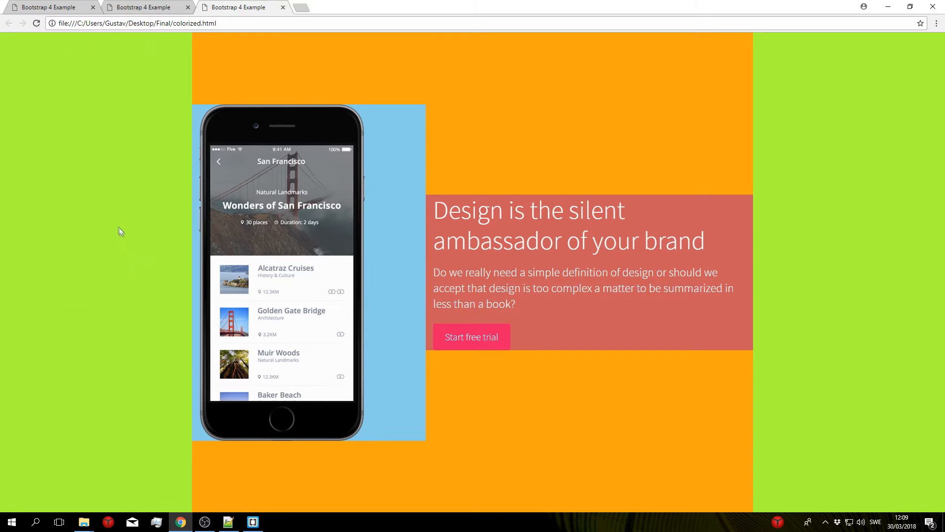
{"action": "mouse_move", "coordinate": [398, 124]}
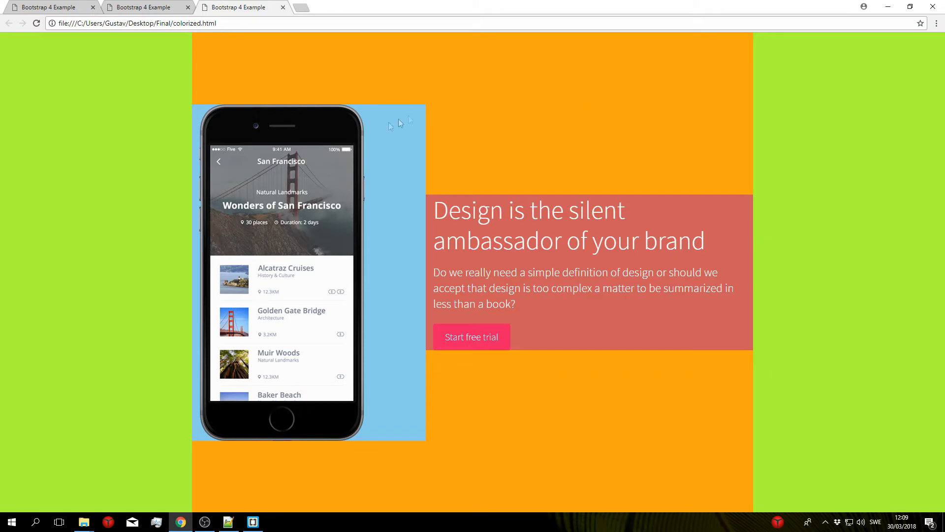
{"action": "mouse_move", "coordinate": [16, 95]}
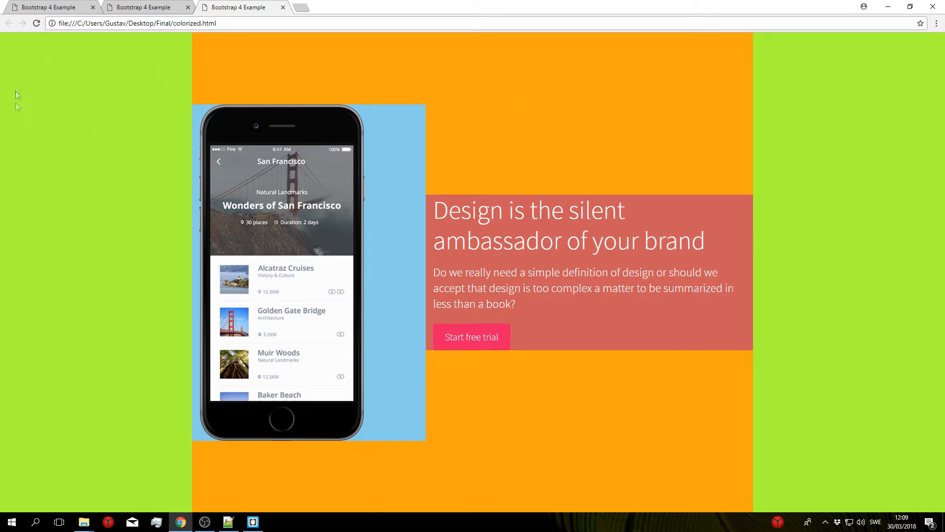
{"action": "mouse_move", "coordinate": [99, 127]}
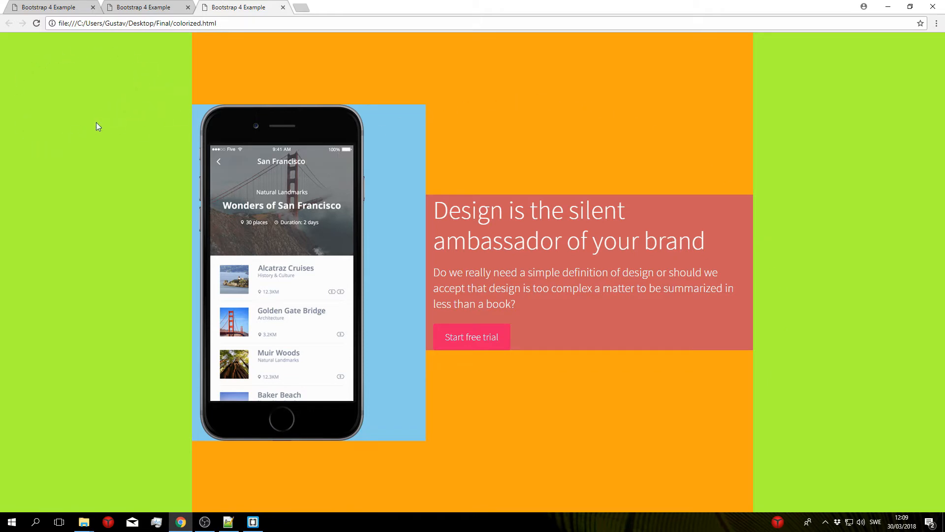
{"action": "mouse_move", "coordinate": [185, 55]}
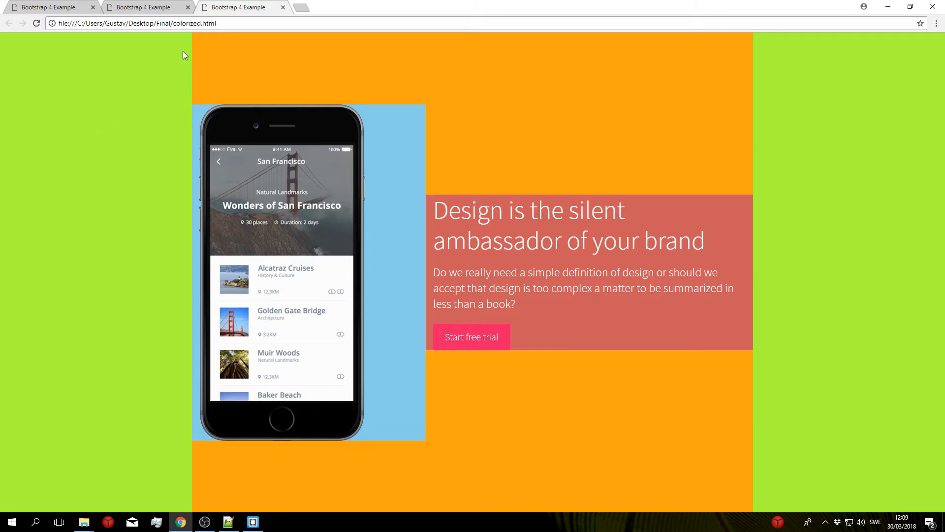
{"action": "mouse_move", "coordinate": [746, 42]}
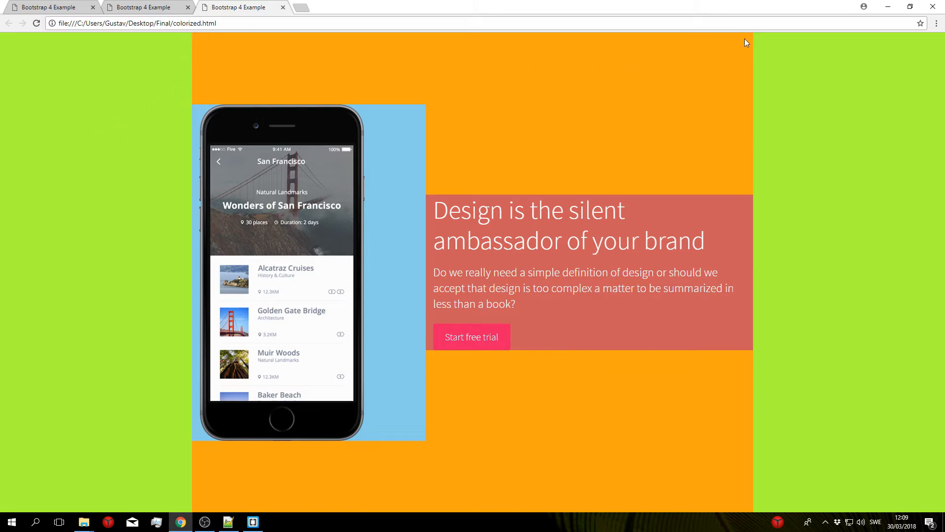
{"action": "mouse_move", "coordinate": [420, 514]}
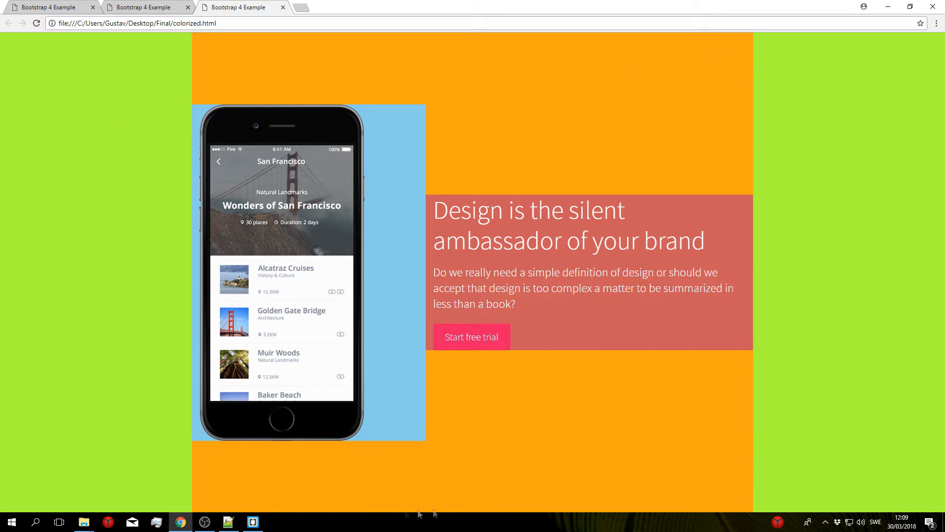
{"action": "mouse_move", "coordinate": [396, 463]}
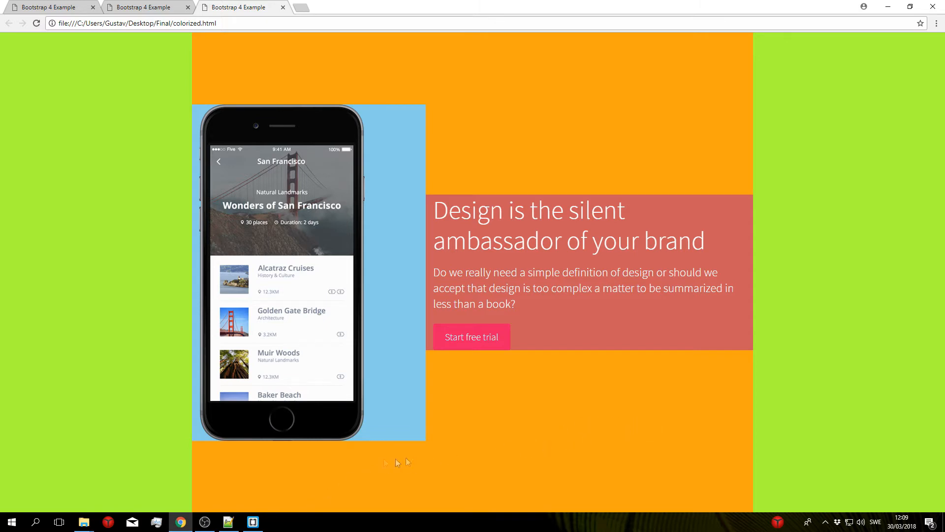
{"action": "mouse_move", "coordinate": [589, 125]}
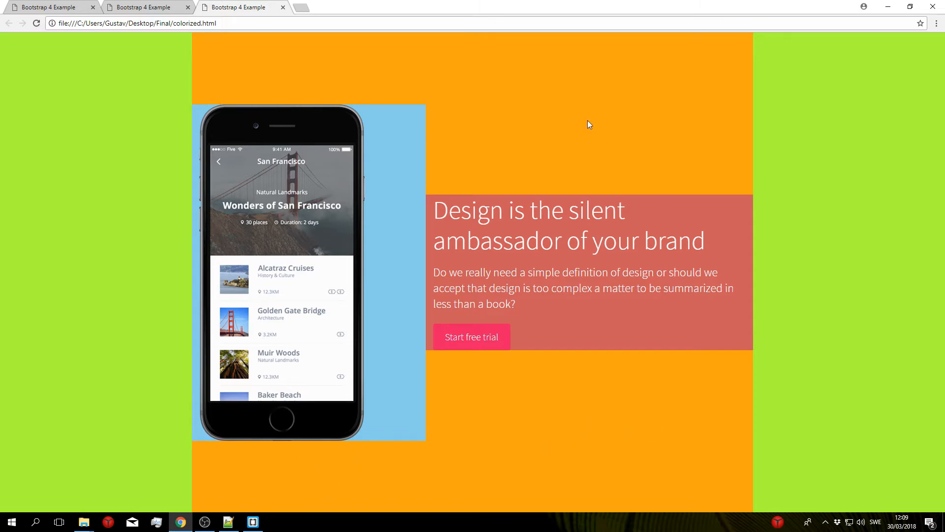
{"action": "mouse_move", "coordinate": [402, 146]}
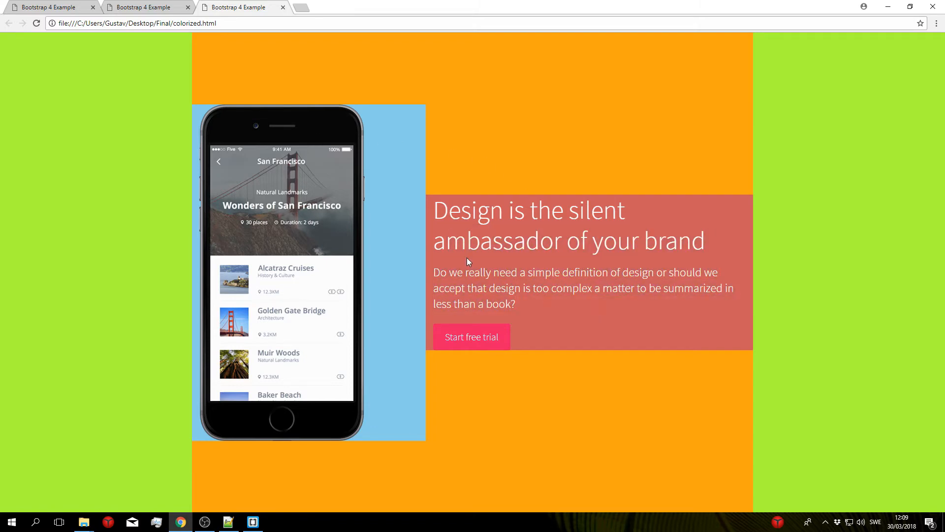
{"action": "mouse_move", "coordinate": [310, 91]}
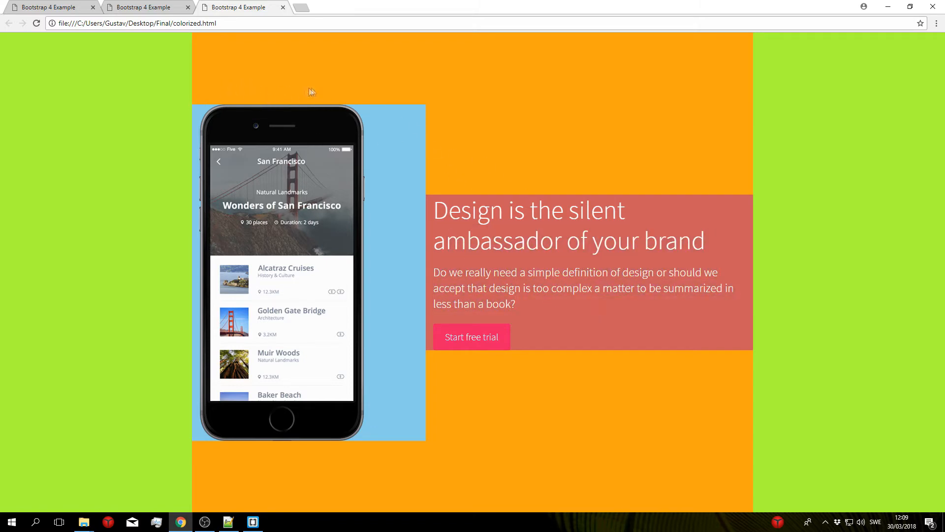
{"action": "mouse_move", "coordinate": [219, 71]}
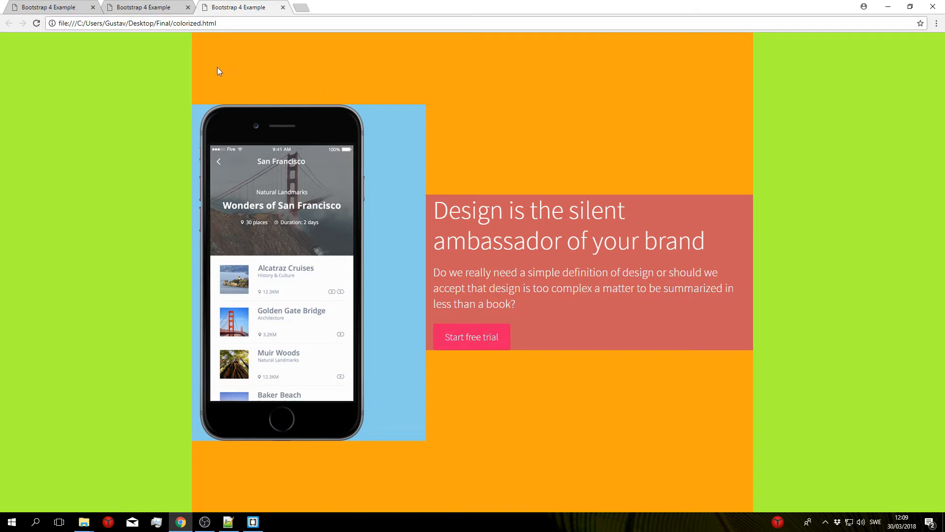
{"action": "mouse_move", "coordinate": [199, 50]}
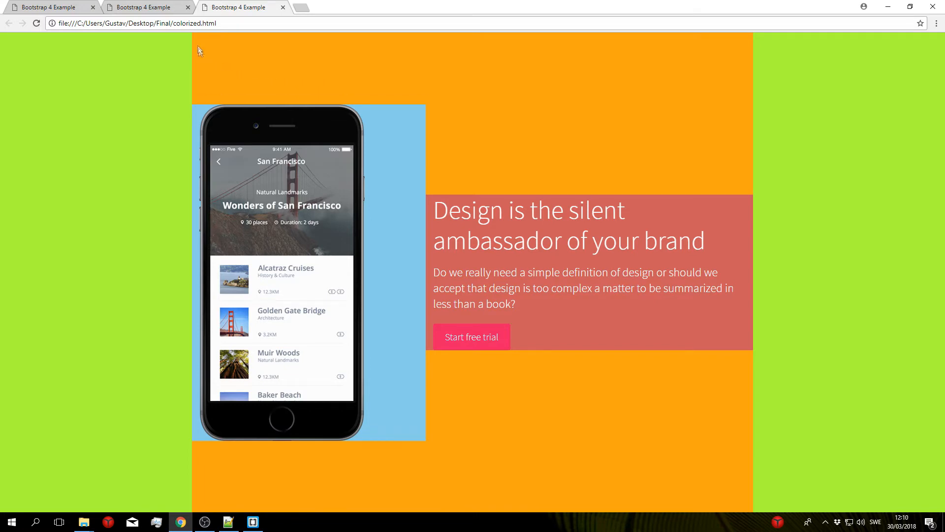
{"action": "mouse_move", "coordinate": [597, 54]}
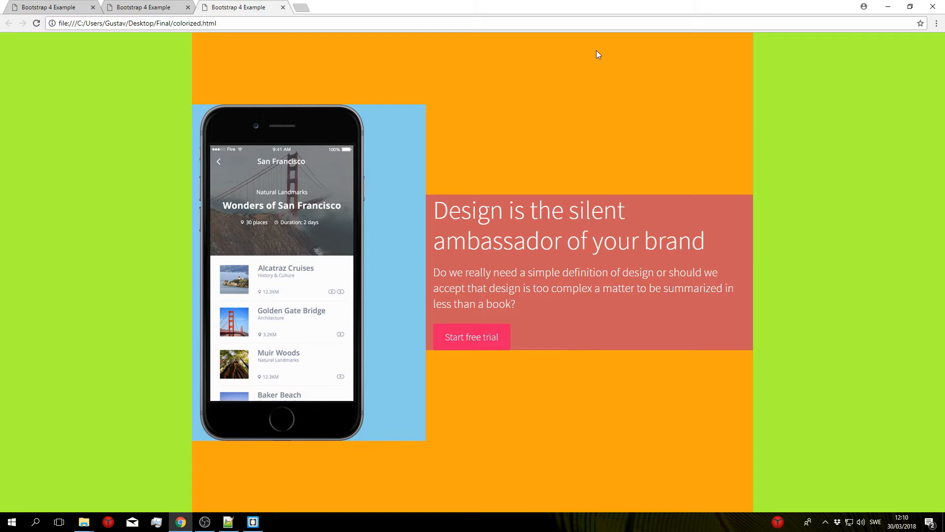
{"action": "mouse_move", "coordinate": [445, 159]}
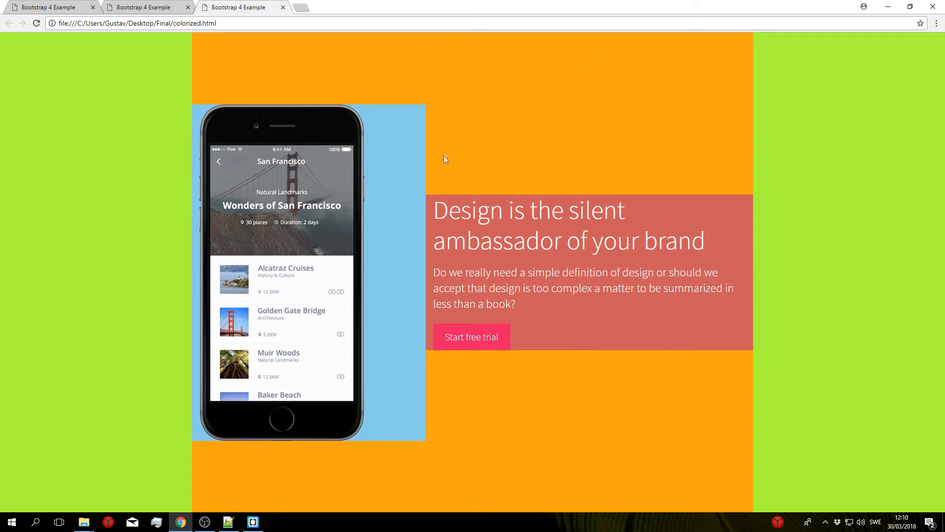
{"action": "mouse_move", "coordinate": [216, 109]}
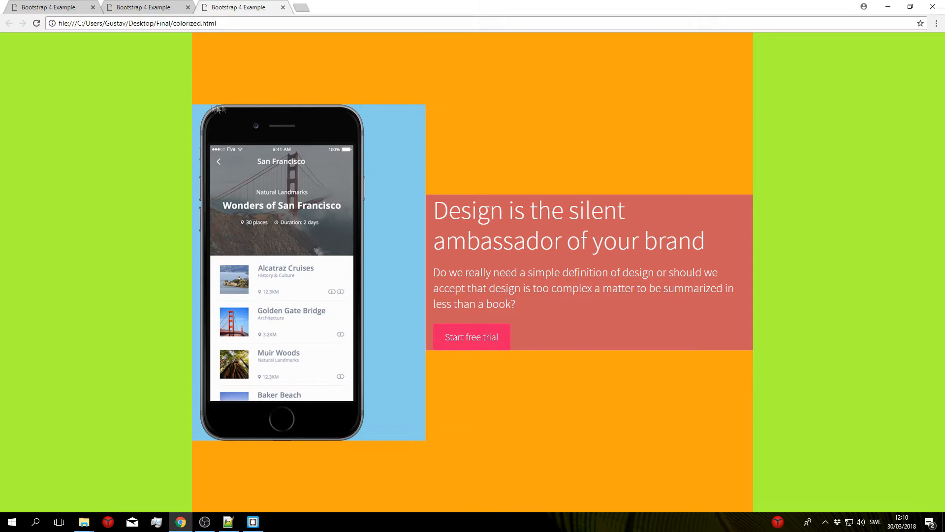
{"action": "mouse_move", "coordinate": [371, 415]}
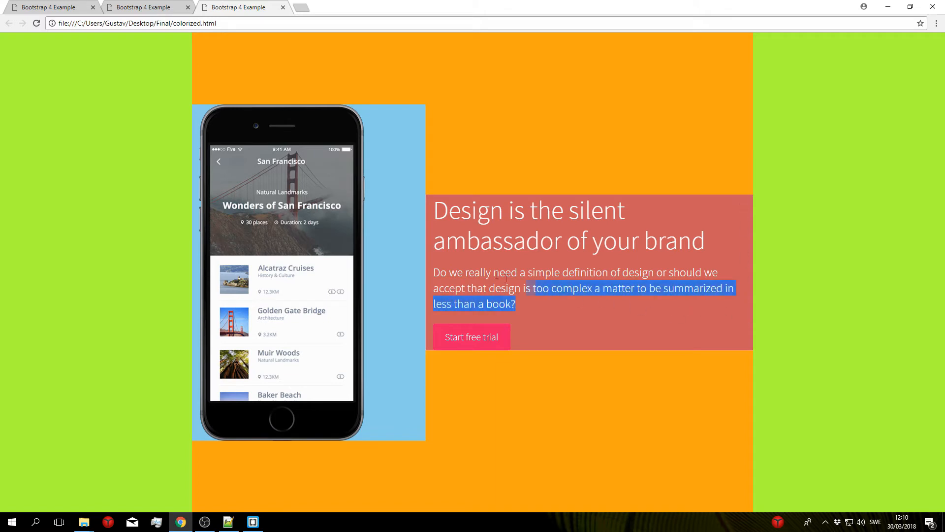
{"action": "left_click", "coordinate": [547, 339]}
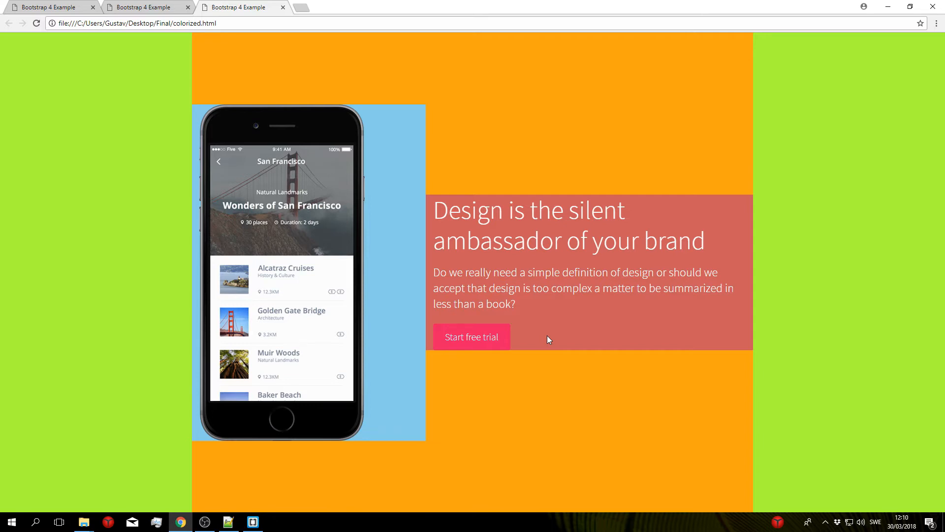
{"action": "mouse_move", "coordinate": [479, 193]}
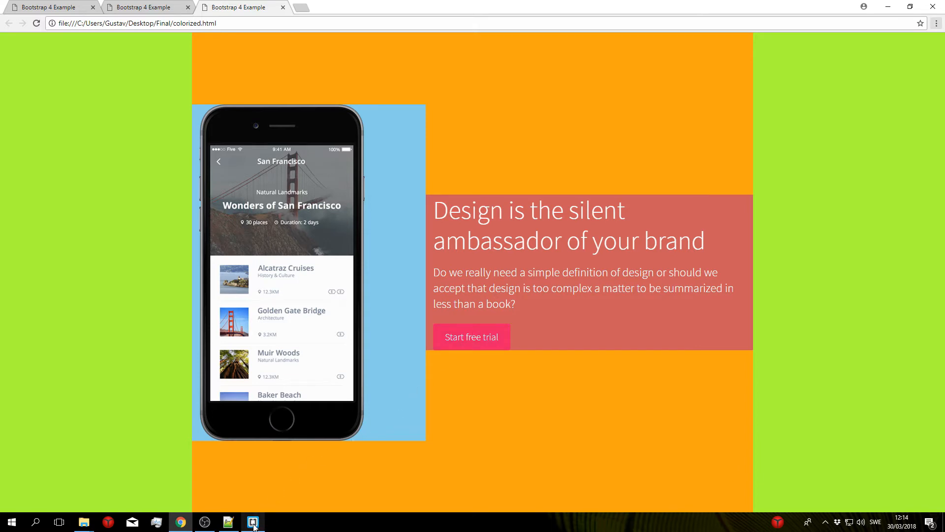
- In the body, add a section with class header-tutorial containing a container div
{"action": "left_click", "coordinate": [253, 522]}
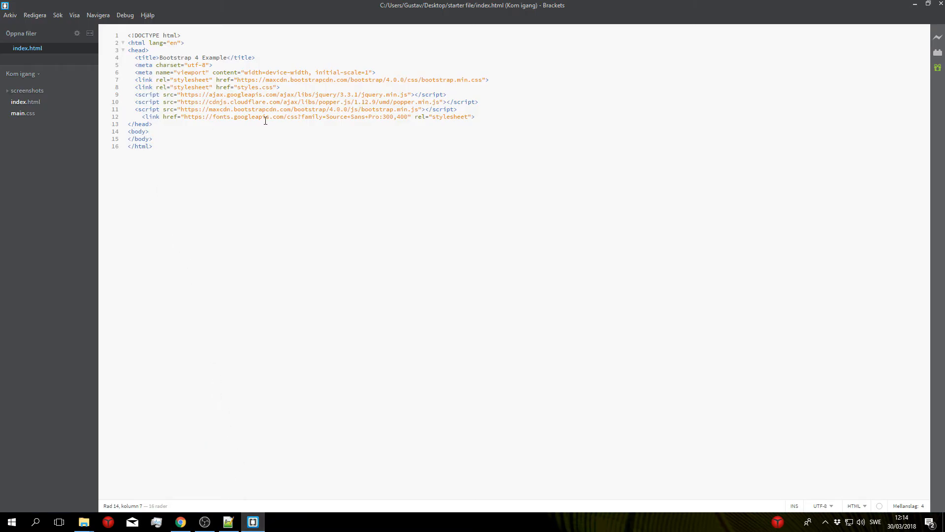
{"action": "key", "text": "enter"}
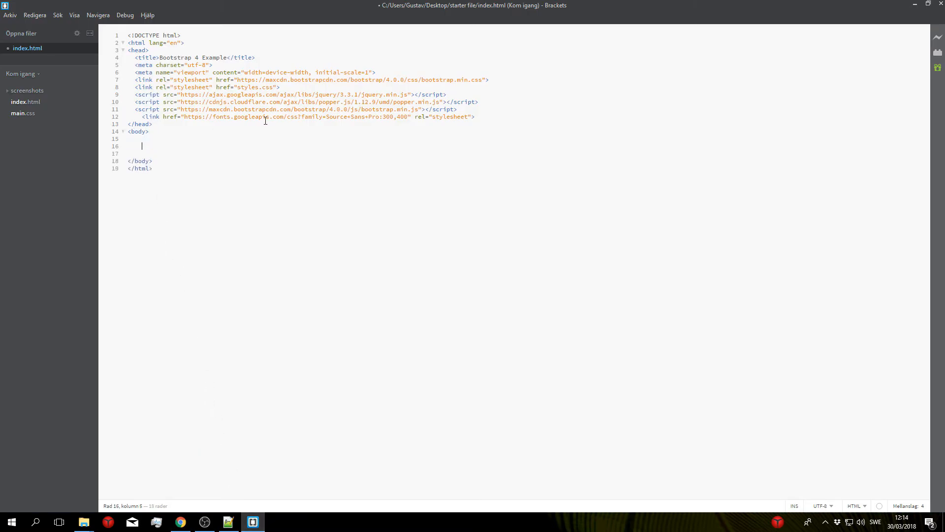
{"action": "type", "text": "<section class=\"h"}
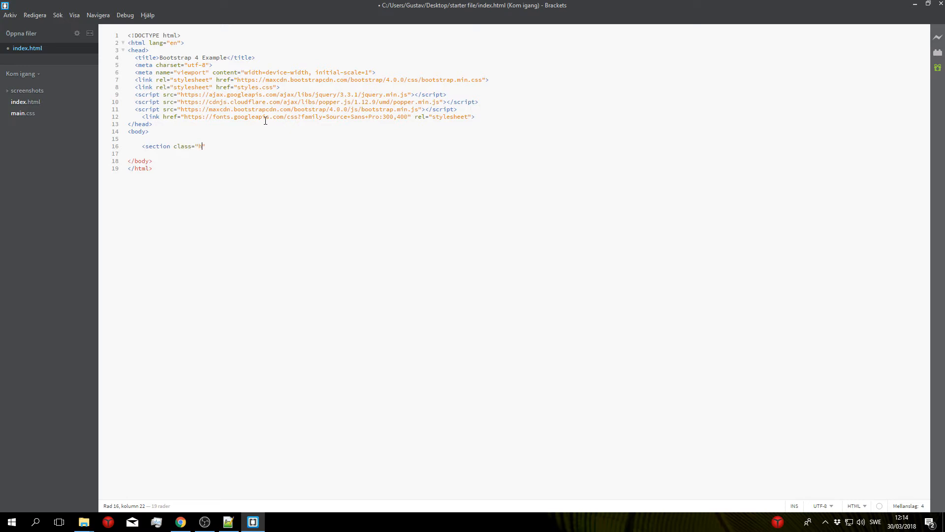
{"action": "type", "text": "eader-tutor"}
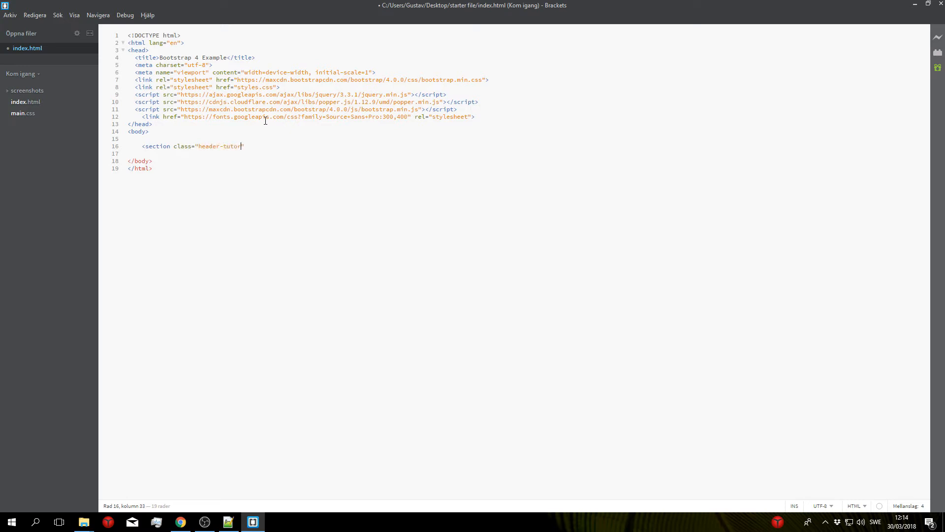
{"action": "type", "text": "ial>"}
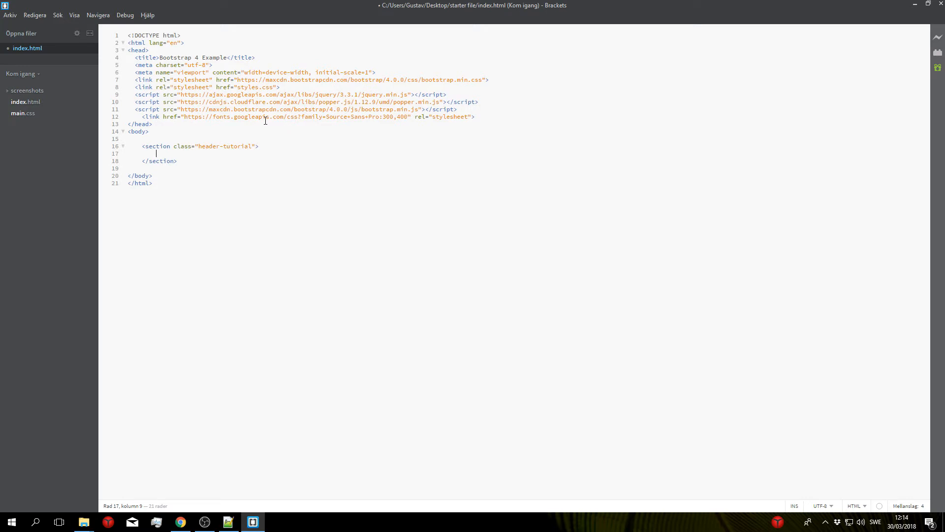
{"action": "type", "text": "<"}
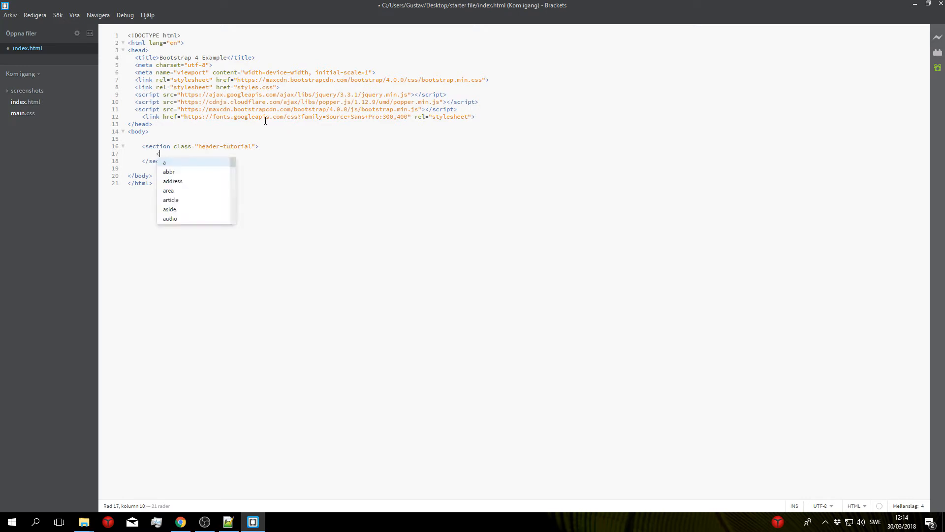
{"action": "type", "text": "div class=\"container\">"}
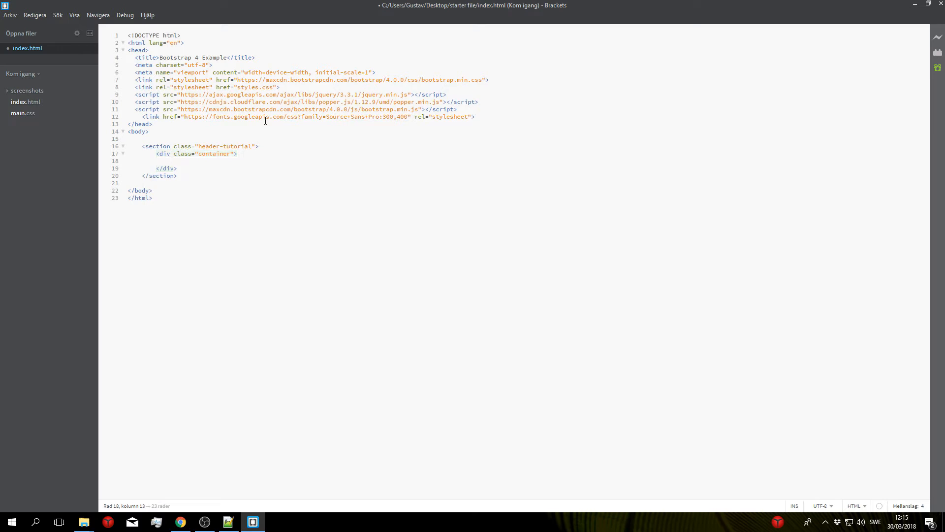
- Add a row div holding two empty column divs, col-5 and col-7
{"action": "type", "text": "<div class=\"row\">"}
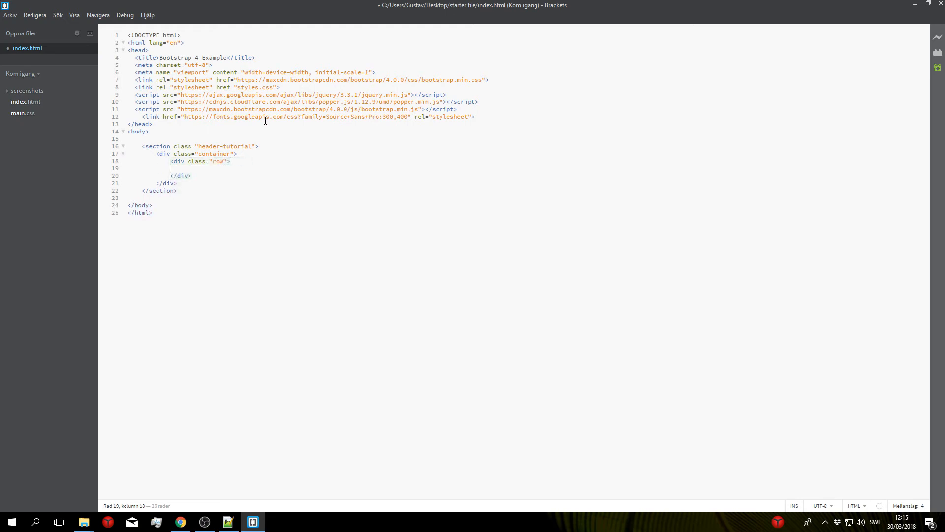
{"action": "type", "text": "<"}
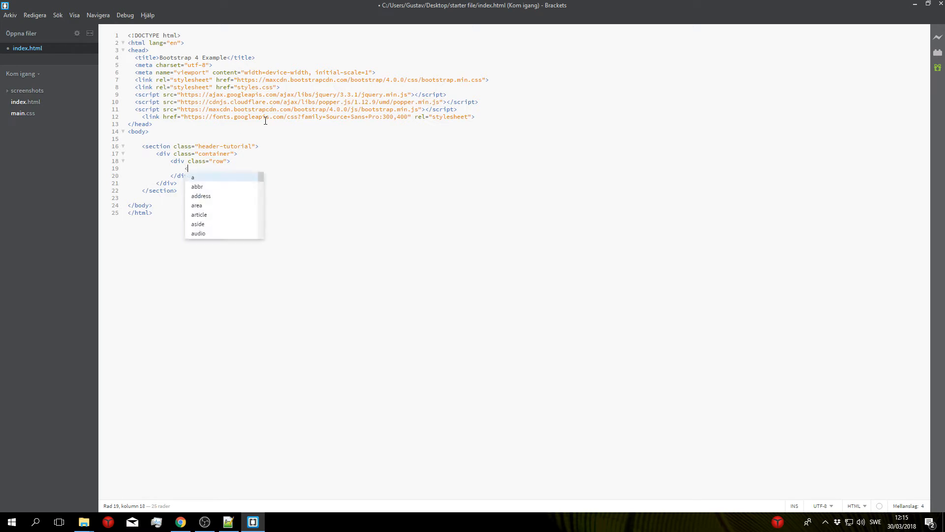
{"action": "type", "text": "col"}
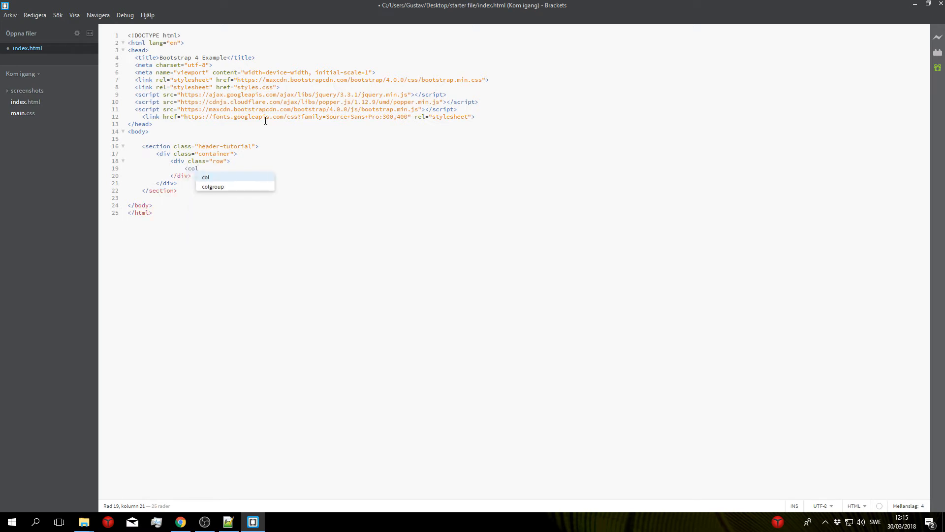
{"action": "type", "text": "div class"}
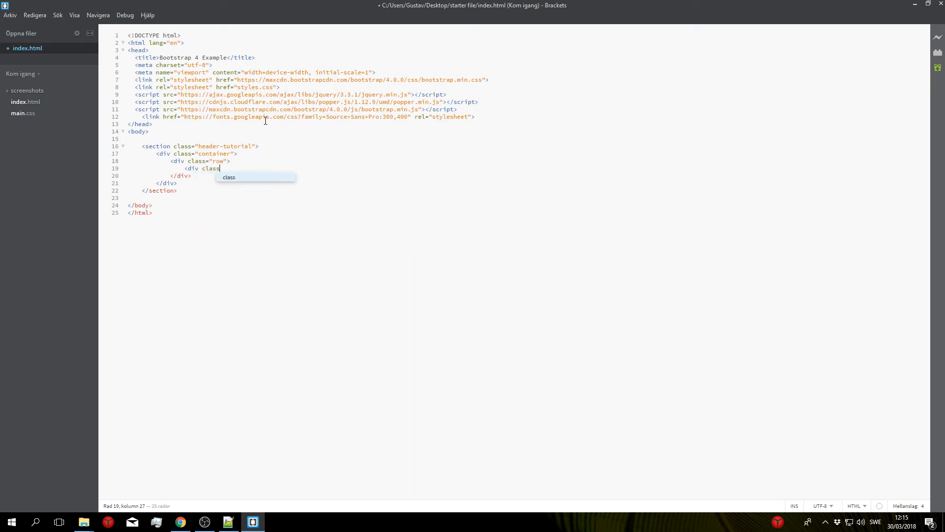
{"action": "type", "text": "=\"col-S"}
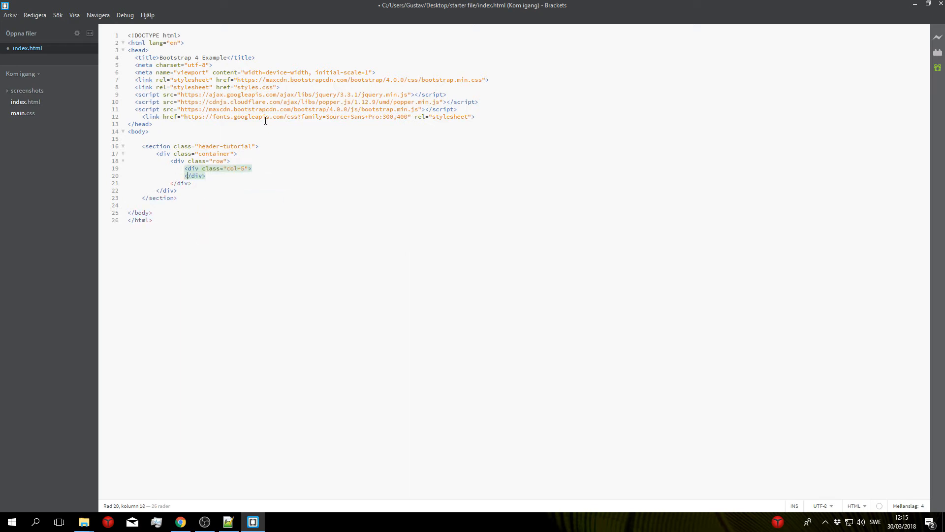
{"action": "key", "text": "Enter"}
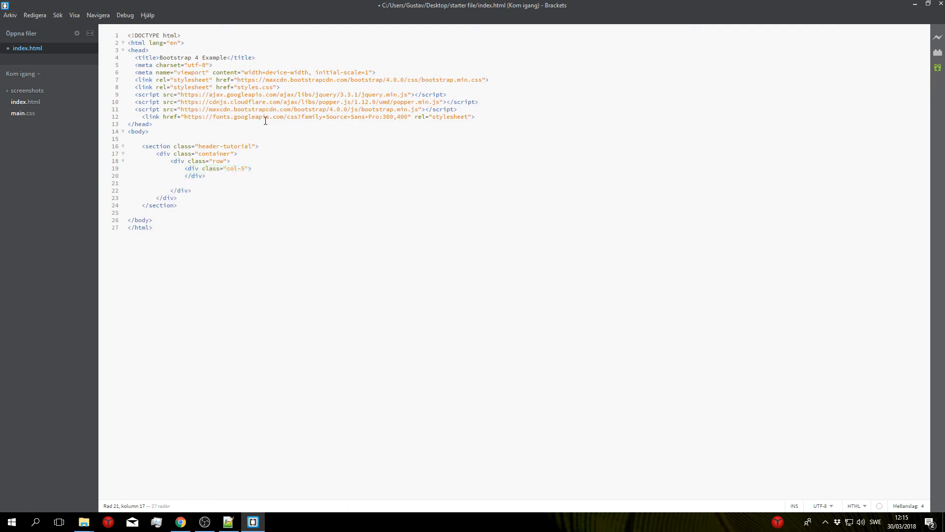
{"action": "type", "text": "<div class=\"col-7\">"}
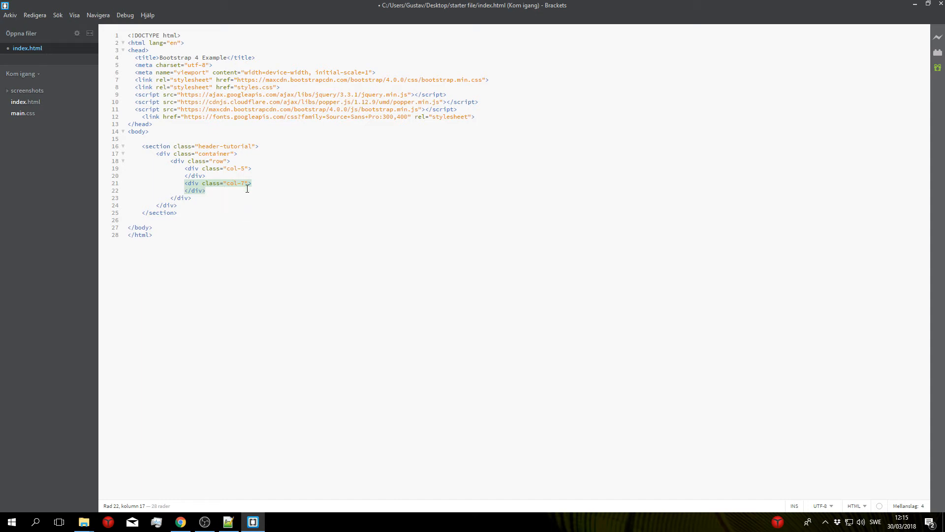
{"action": "double_click", "coordinate": [234, 168]}
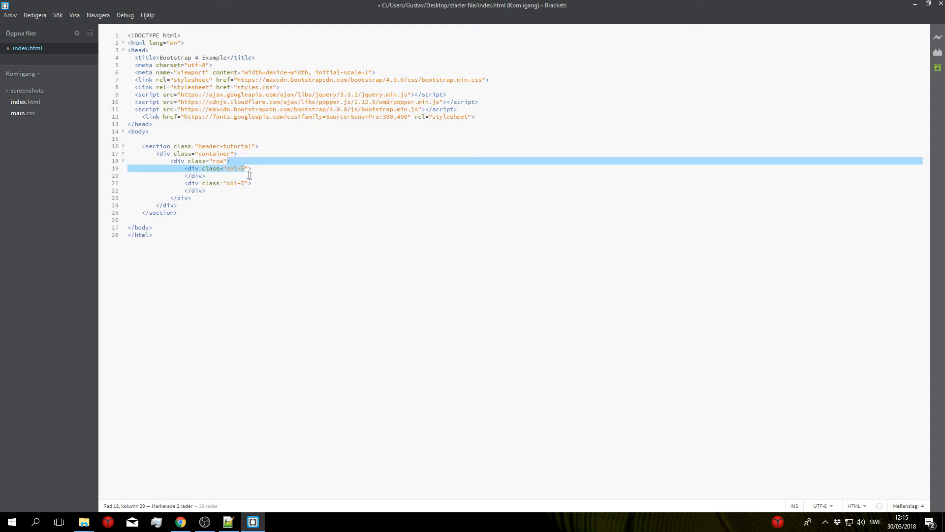
{"action": "left_click", "coordinate": [217, 179]}
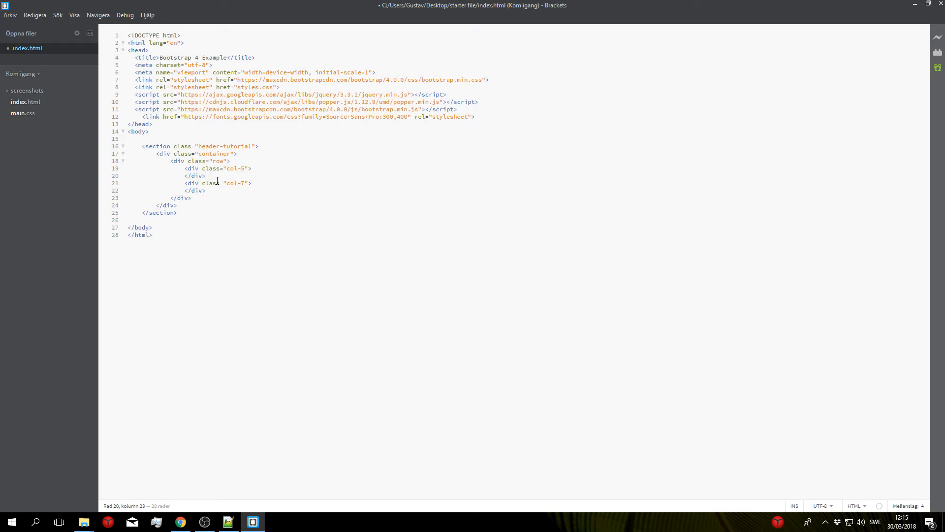
- Start an <img src="" tag on a new line inside the col-5 div
{"action": "left_click", "coordinate": [251, 168]}
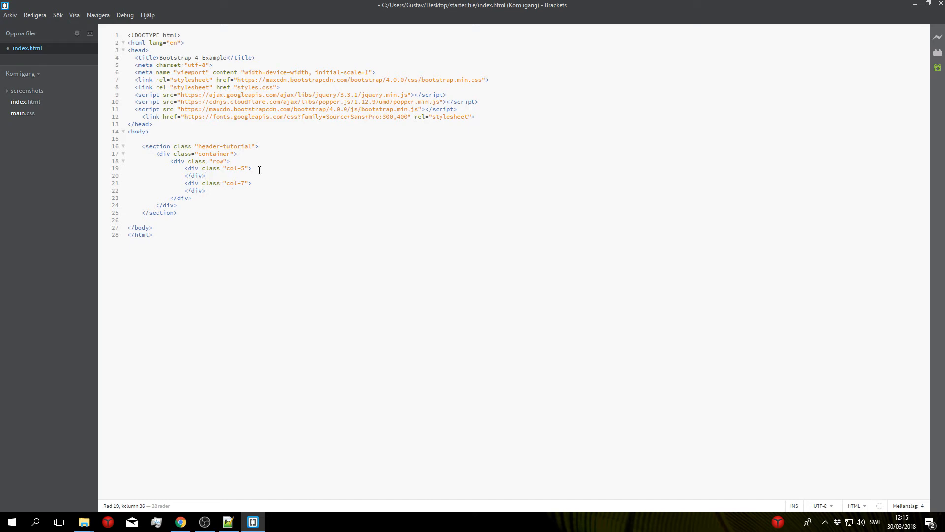
{"action": "mouse_move", "coordinate": [328, 164]}
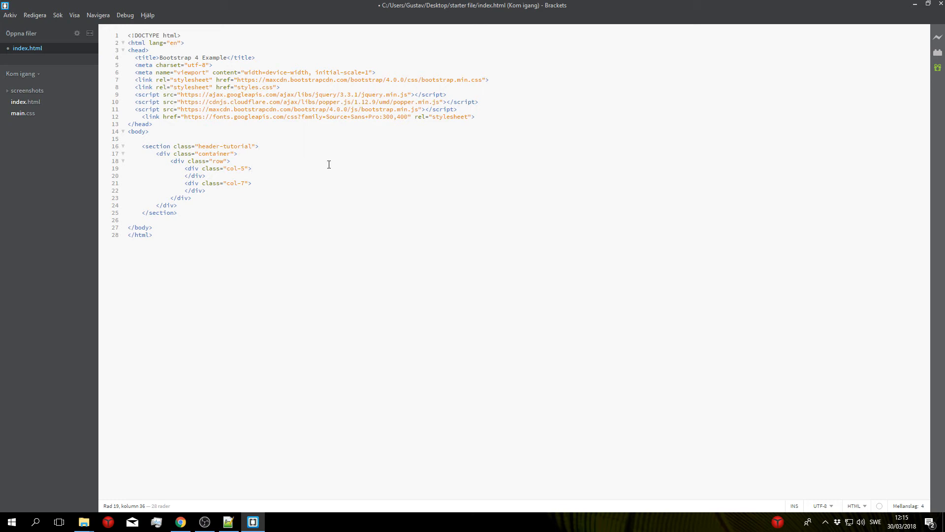
{"action": "type", "text": "<img src=\""}
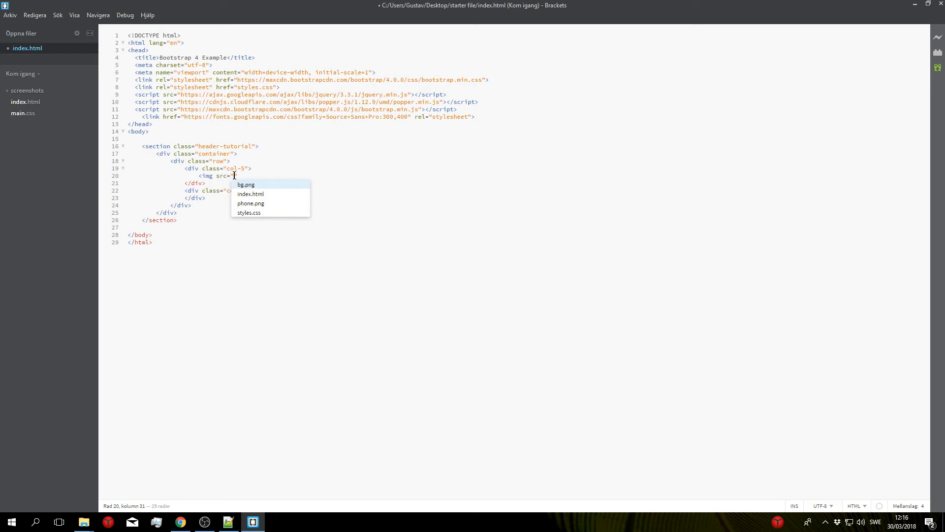
{"action": "mouse_move", "coordinate": [194, 474]}
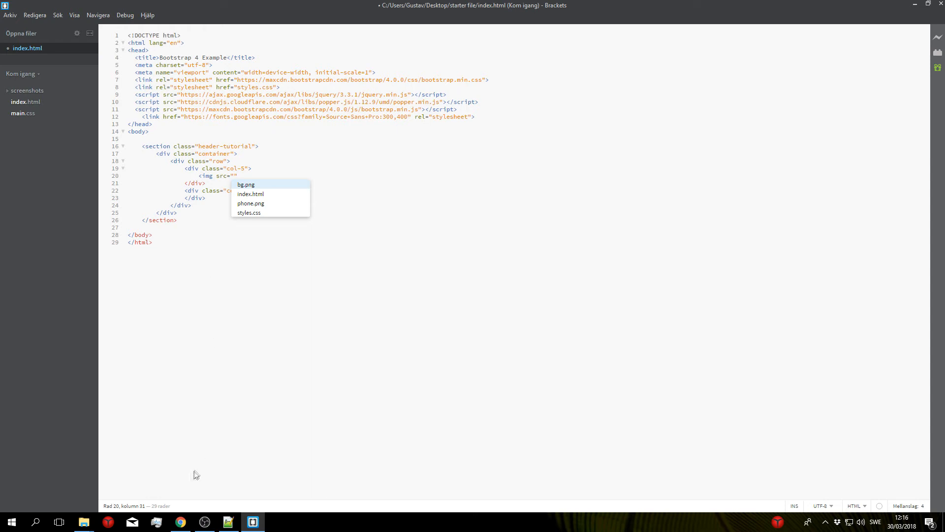
{"action": "mouse_move", "coordinate": [82, 522]}
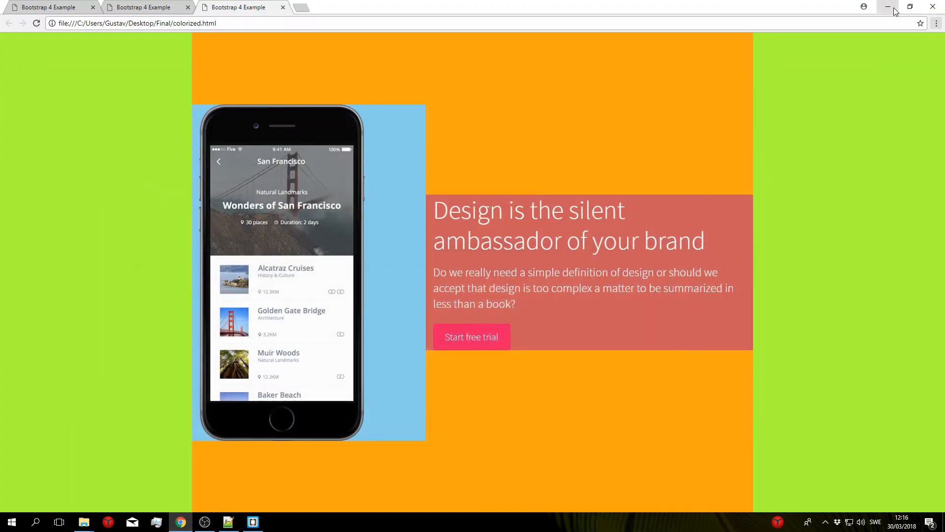
- View phone.png from the starter folder in Chrome and copy its file address
{"action": "left_click", "coordinate": [887, 7]}
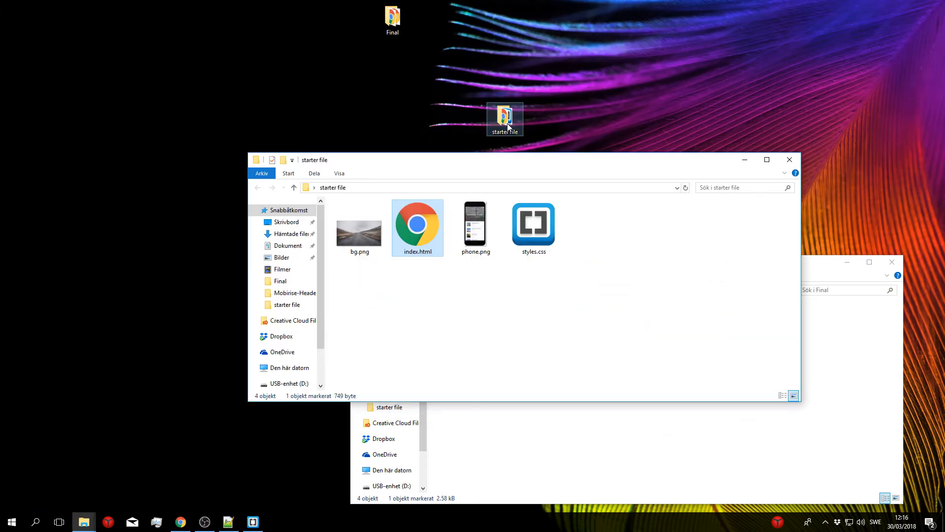
{"action": "left_click", "coordinate": [474, 226]}
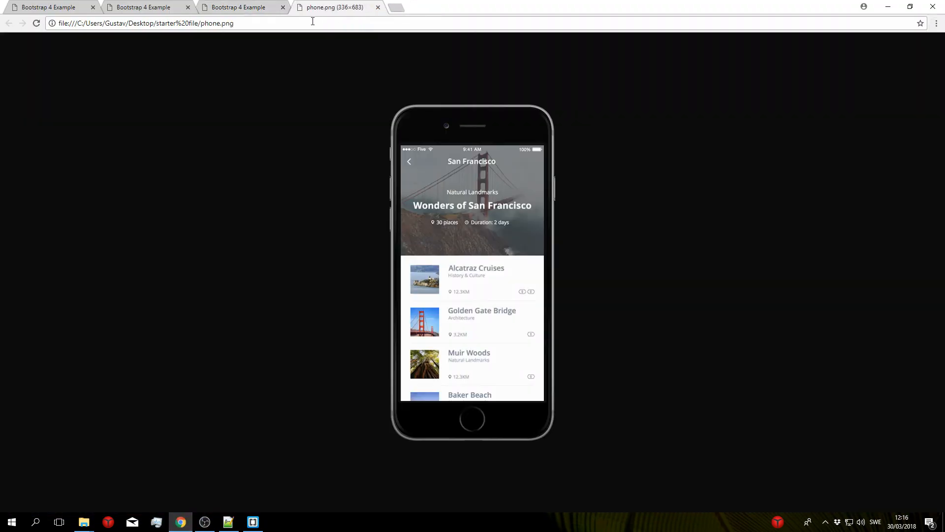
{"action": "right_click", "coordinate": [145, 22]}
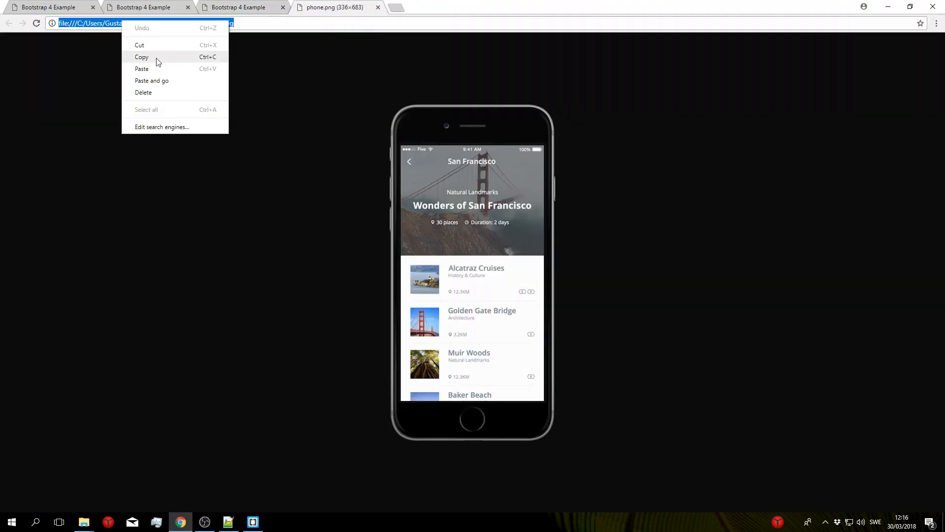
{"action": "left_click", "coordinate": [253, 522]}
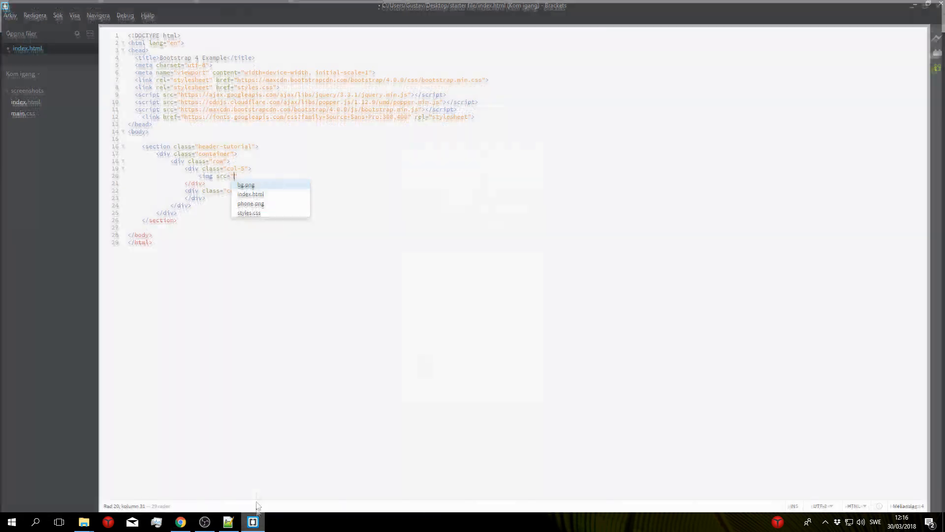
- Paste the phone.png path into src, give the image class img-fluid, and ready a line in col-7
{"action": "left_click", "coordinate": [250, 203]}
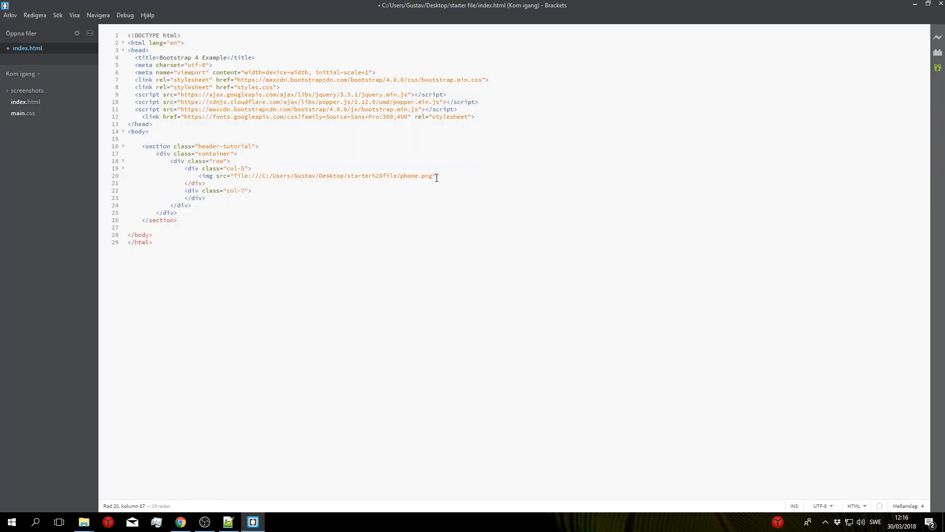
{"action": "type", "text": ">"}
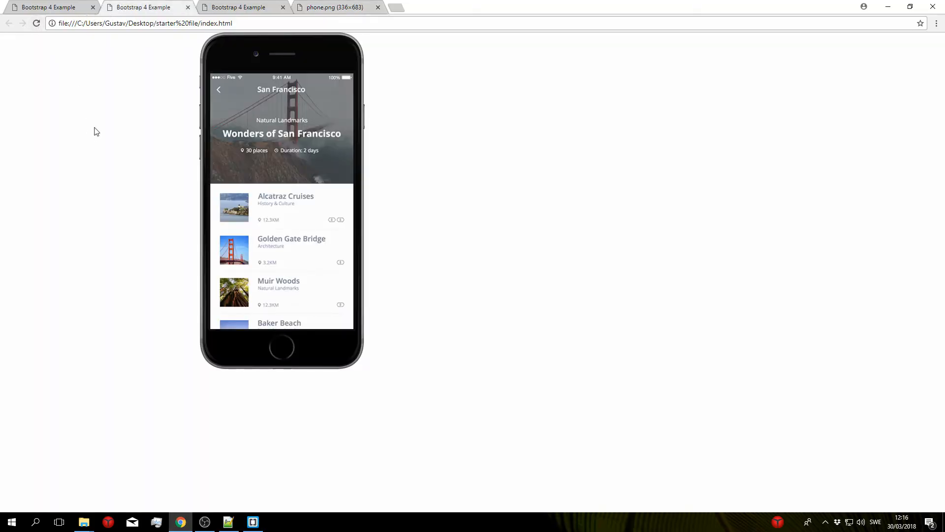
{"action": "left_click", "coordinate": [252, 526]}
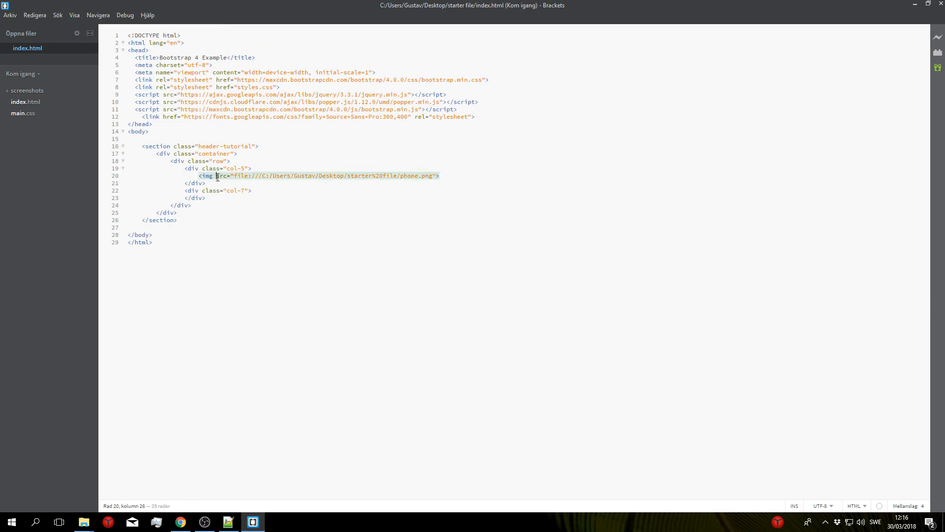
{"action": "type", "text": "class=\""}
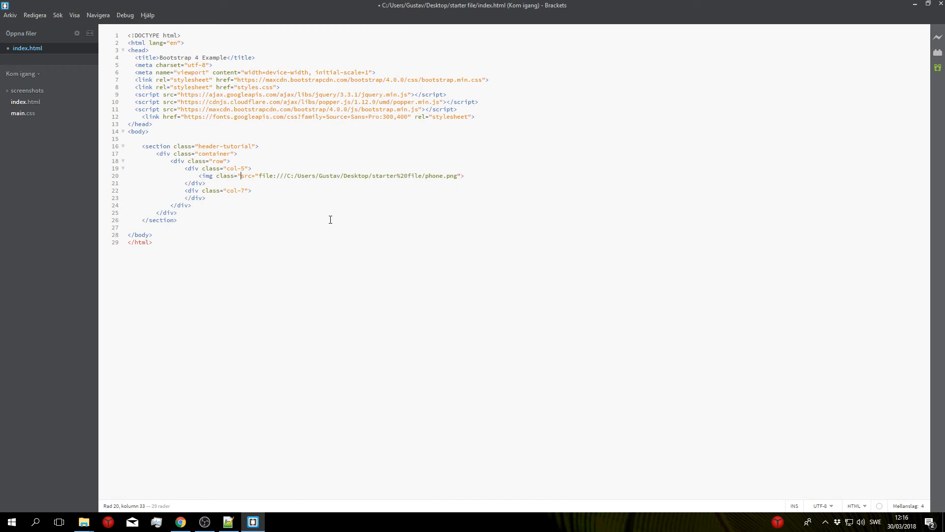
{"action": "type", "text": "img-fluid\""}
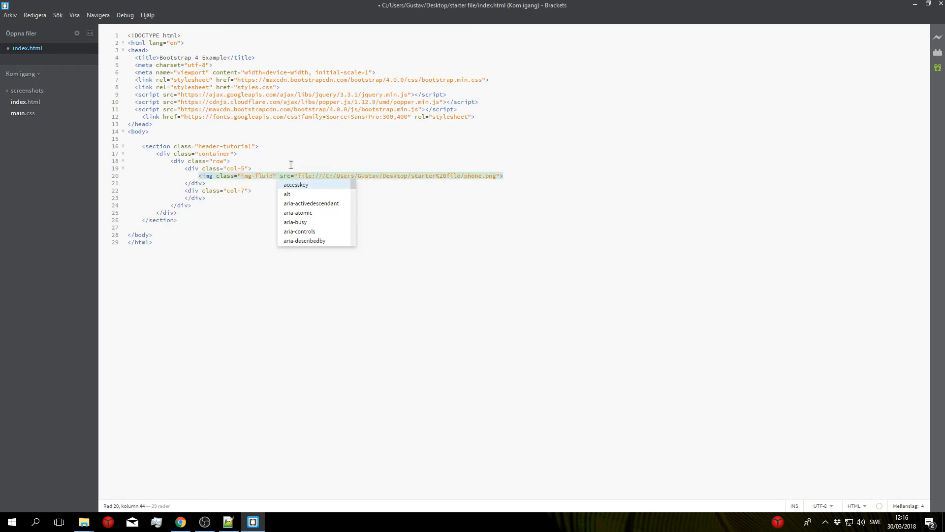
{"action": "key", "text": "Escape"}
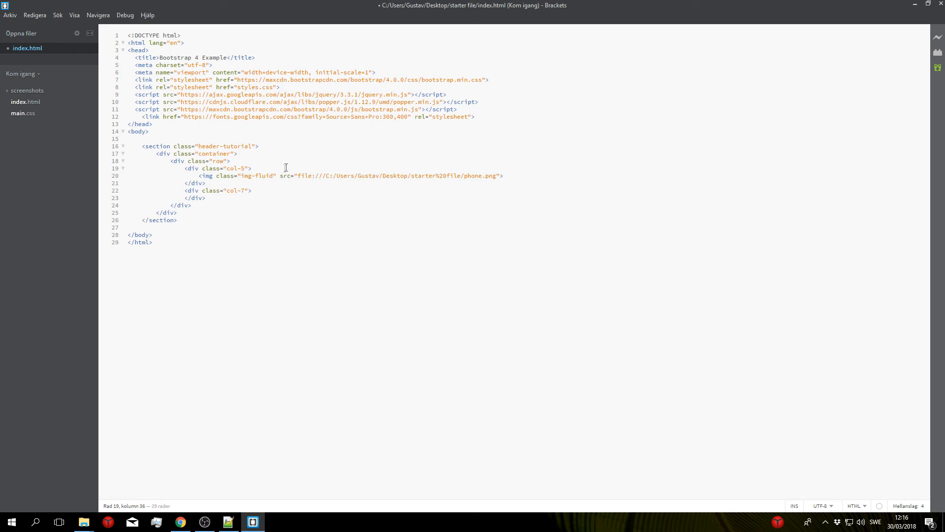
{"action": "double_click", "coordinate": [253, 175]}
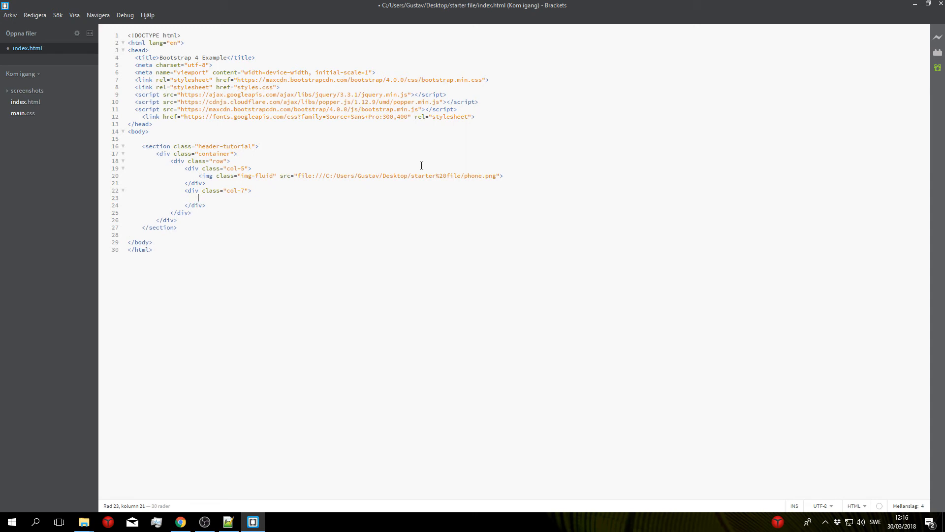
{"action": "mouse_move", "coordinate": [335, 240]}
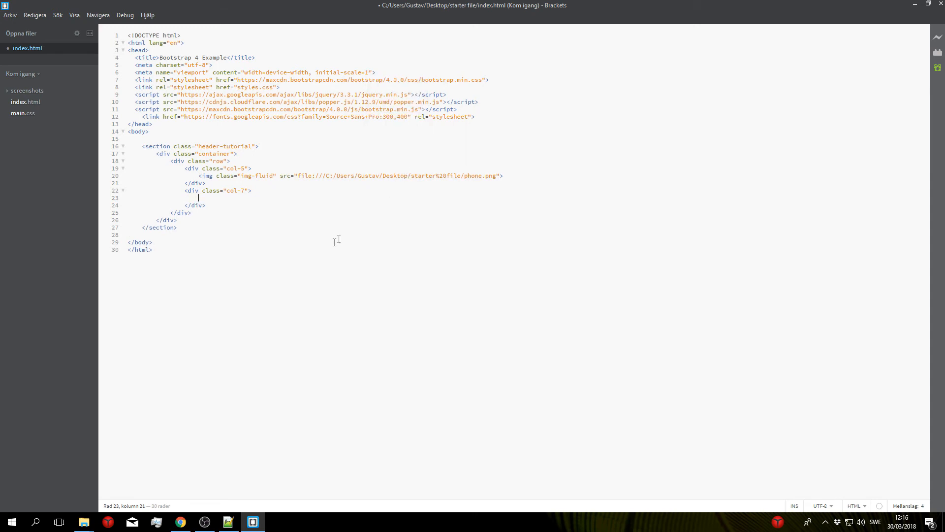
- Write the h1 'Design is the silent ambassador of your brand' in col-7 with an empty h3 below
{"action": "left_click", "coordinate": [180, 522]}
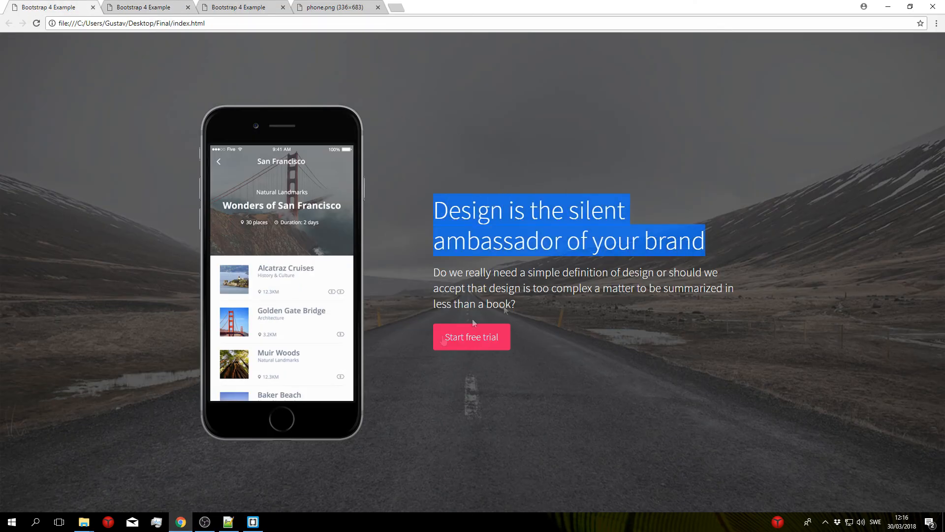
{"action": "left_click", "coordinate": [253, 522]}
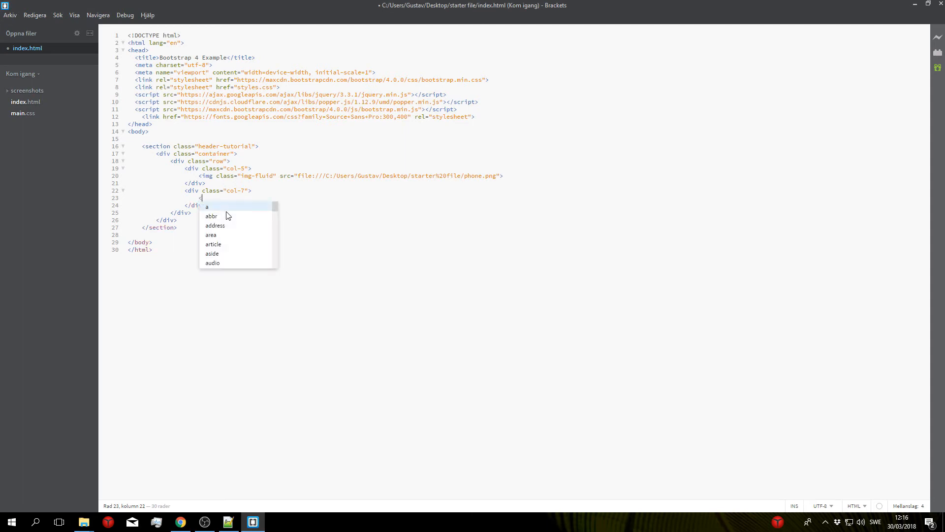
{"action": "type", "text": "<h1>Design is the silent ambassador of your brand</h1>"}
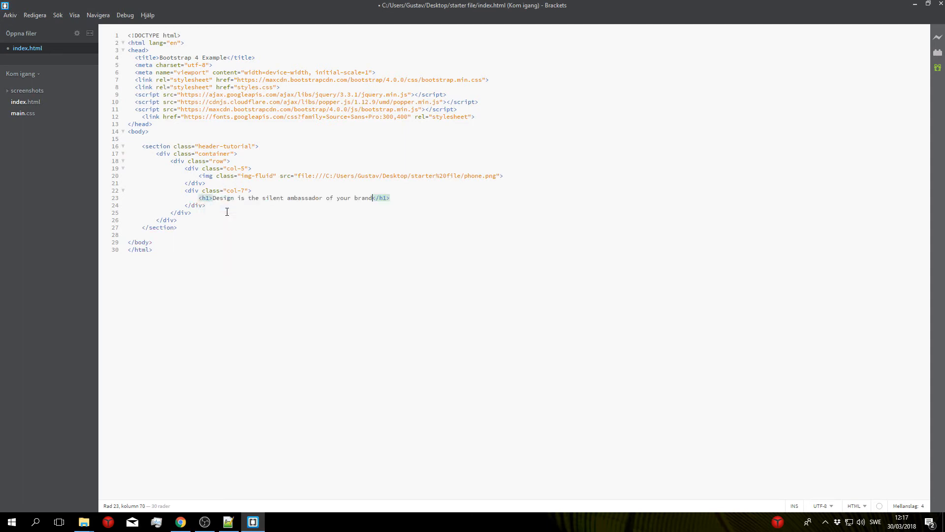
{"action": "key", "text": "ctrl+s"}
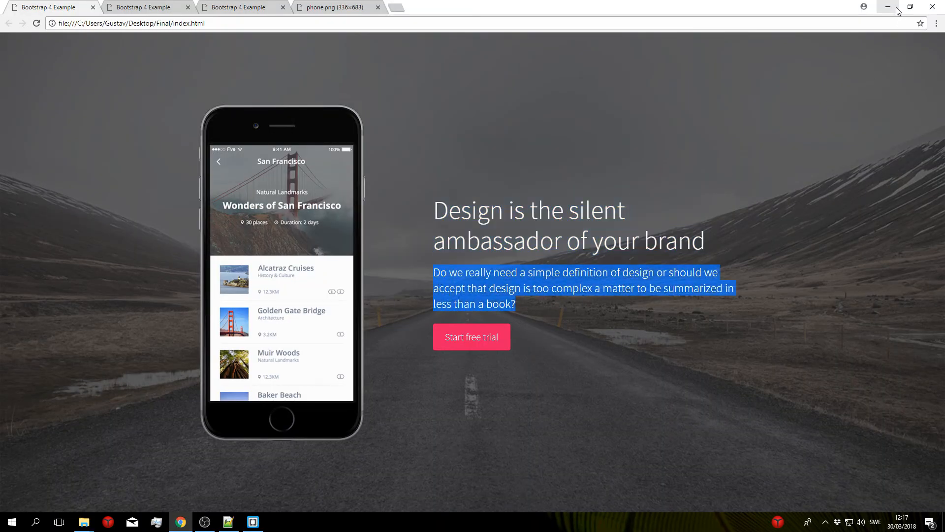
{"action": "left_click", "coordinate": [252, 522]}
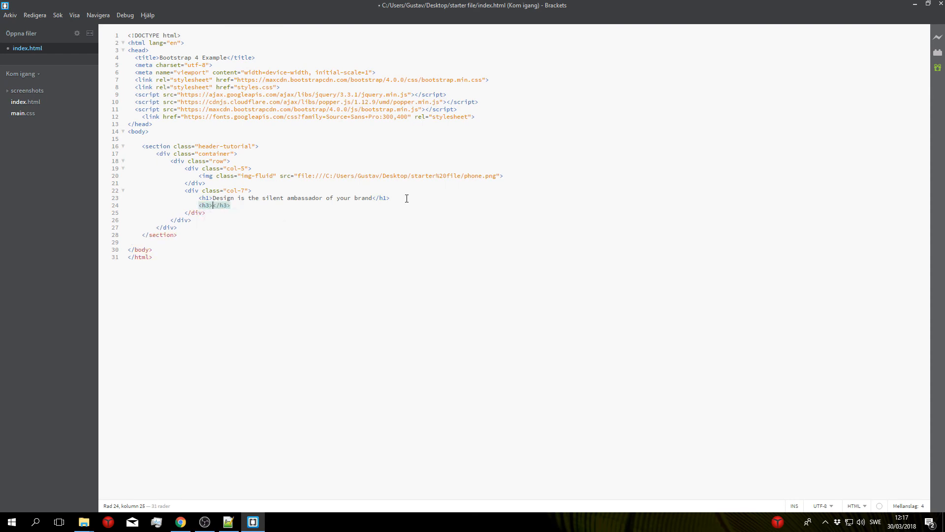
- Fill the h3 with the design-definition question and add a btn btn-primary 'Start free trial' button
{"action": "type", "text": "Do we really need a simple definition of design or should we accept that design is too complex a matter to be summarized in less than a book?"}
{"action": "type", "text": "<"}
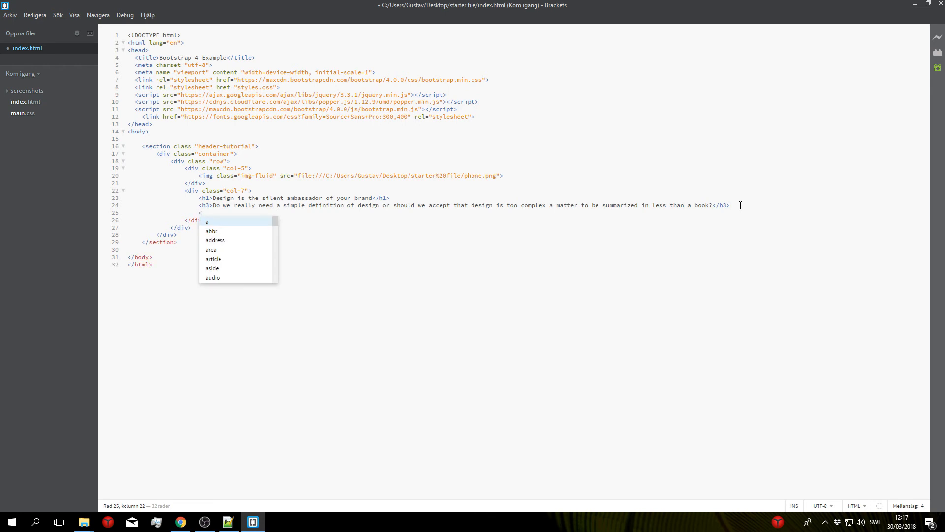
{"action": "type", "text": "button type"}
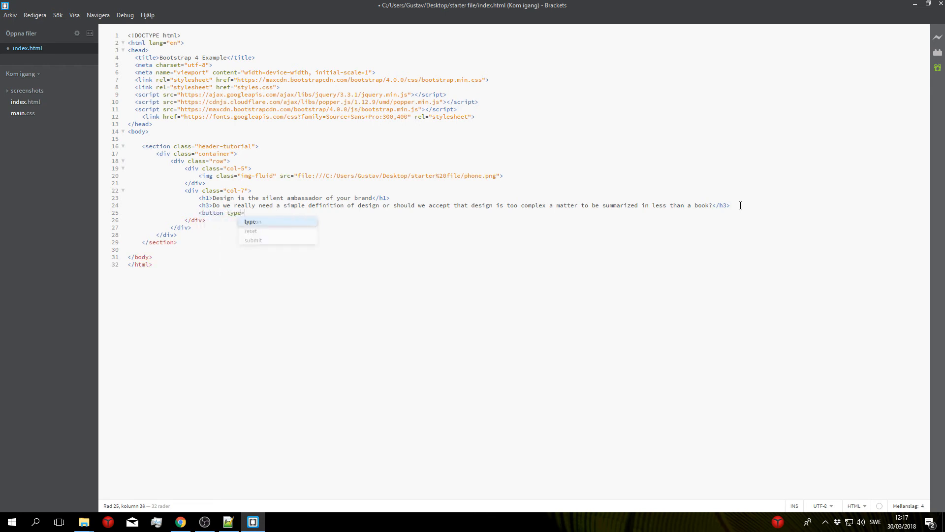
{"action": "type", "text": "=\"button\""}
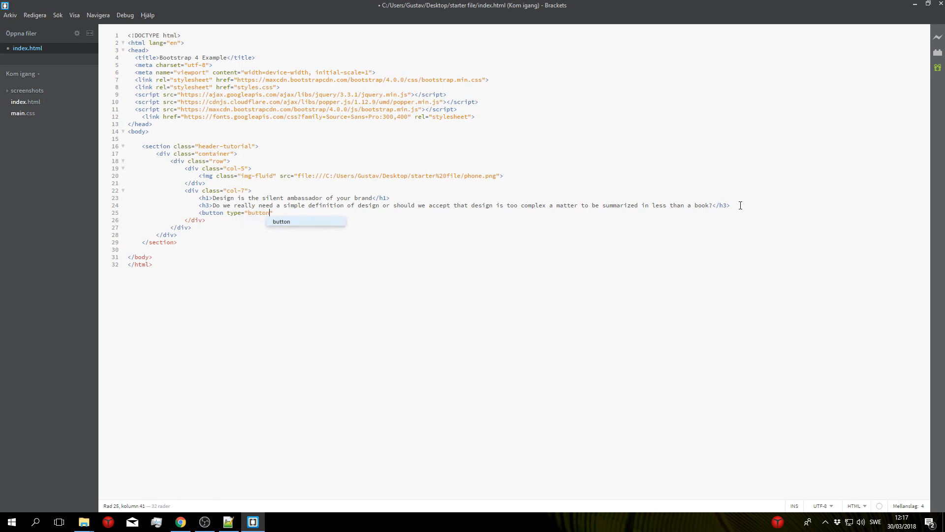
{"action": "type", "text": "class=\"btn"}
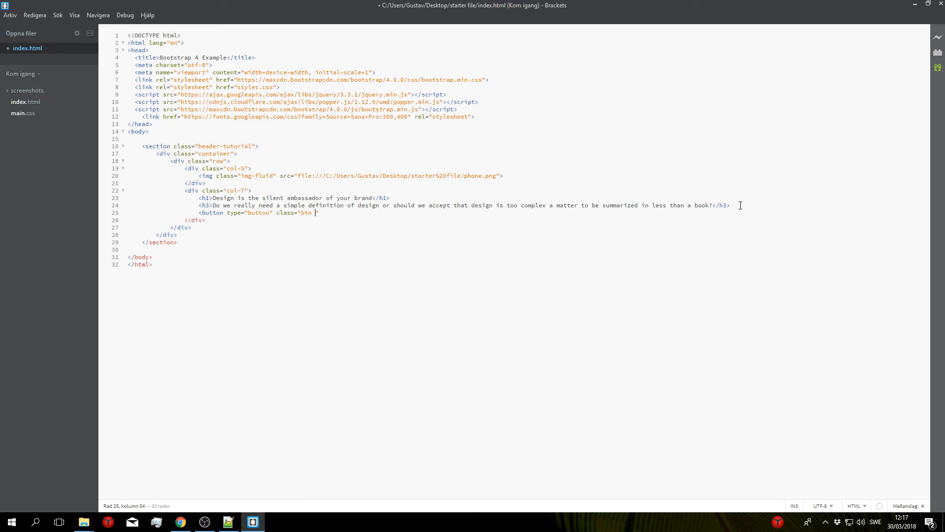
{"action": "type", "text": "btn-pri"}
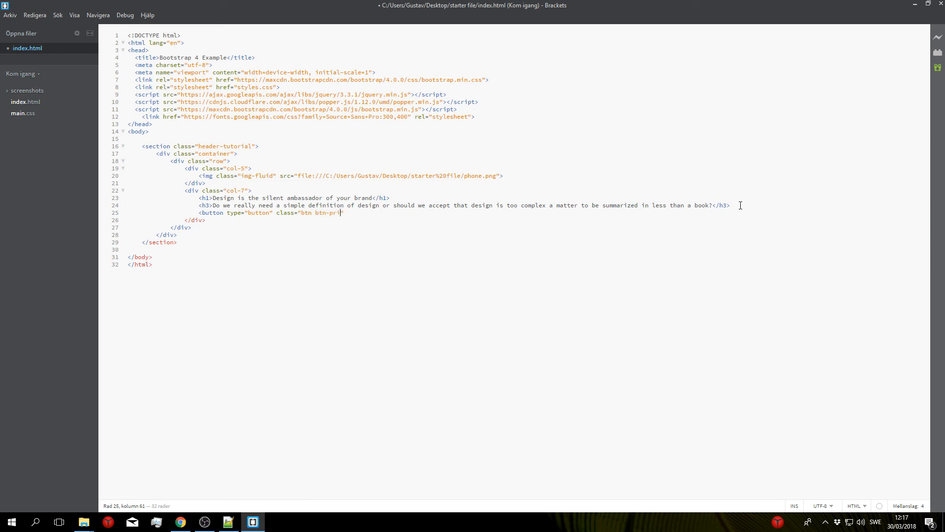
{"action": "type", "text": "mary\"></button>"}
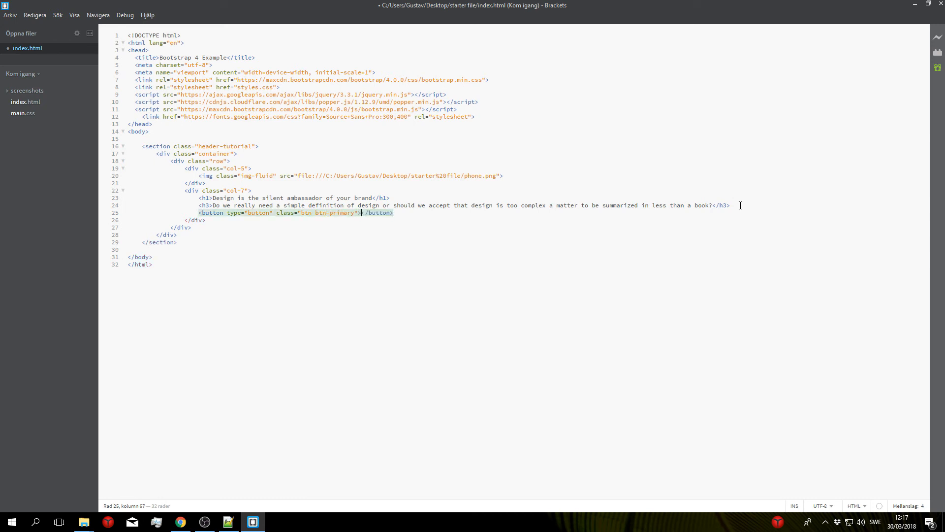
{"action": "mouse_move", "coordinate": [403, 218]}
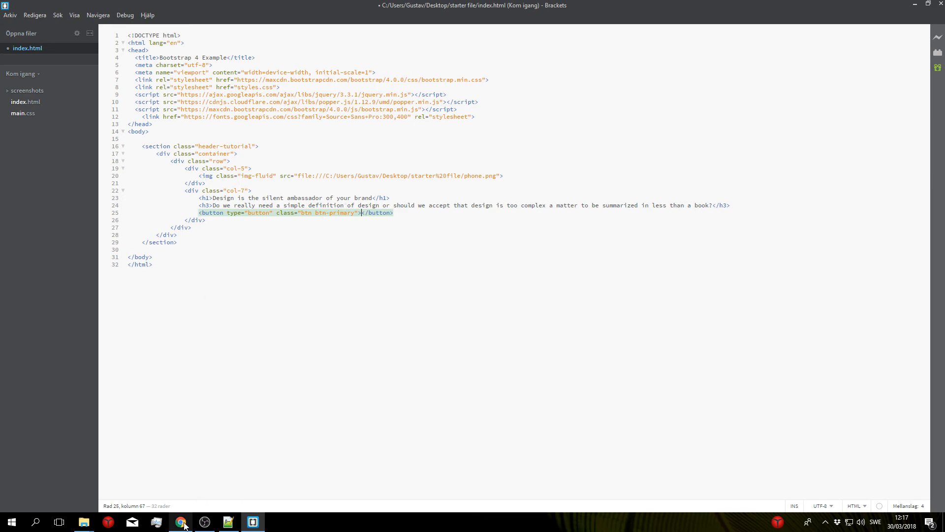
{"action": "left_click", "coordinate": [180, 522]}
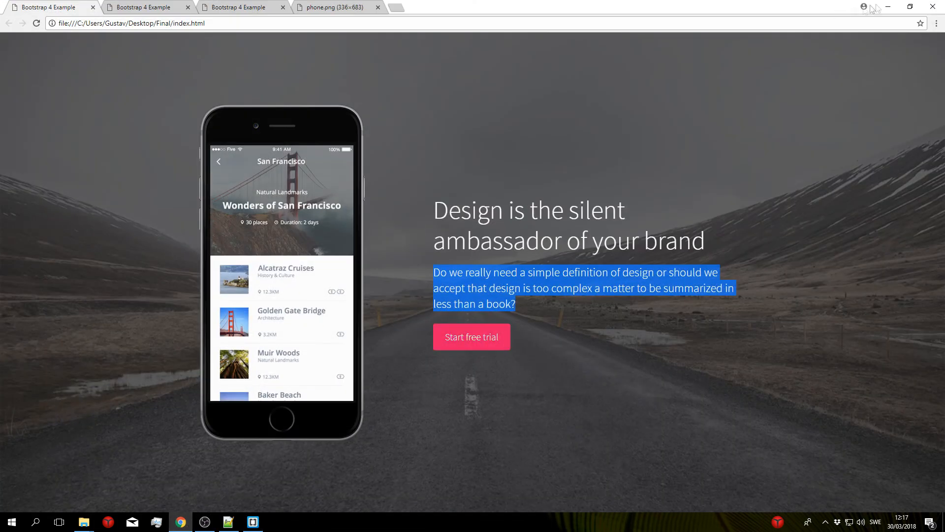
{"action": "left_click", "coordinate": [253, 522]}
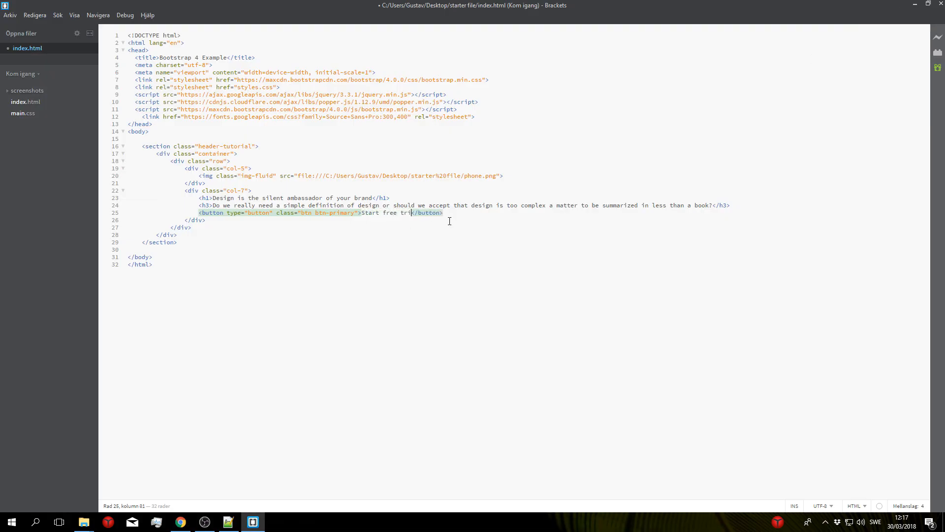
{"action": "type", "text": "al"}
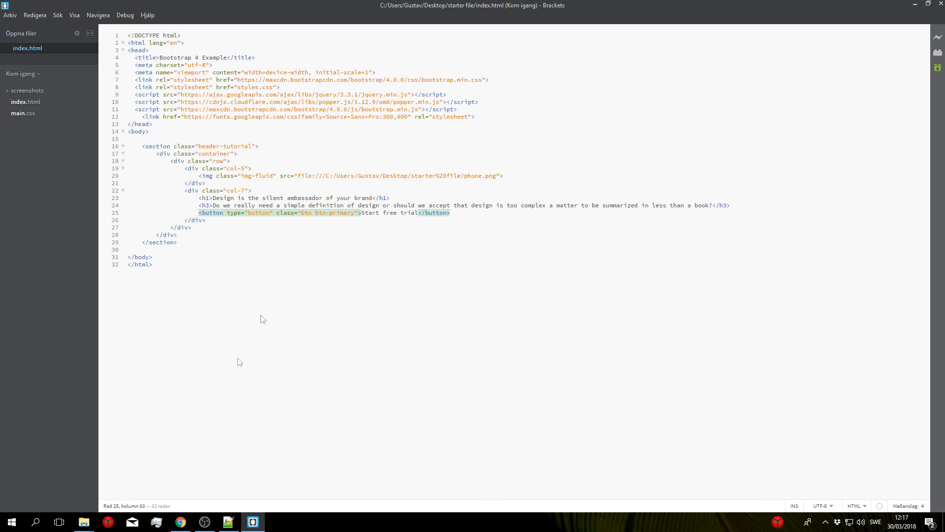
- Reload the starter page in Chrome, compare it with the Final tab, and return to Brackets
{"action": "left_click", "coordinate": [180, 521]}
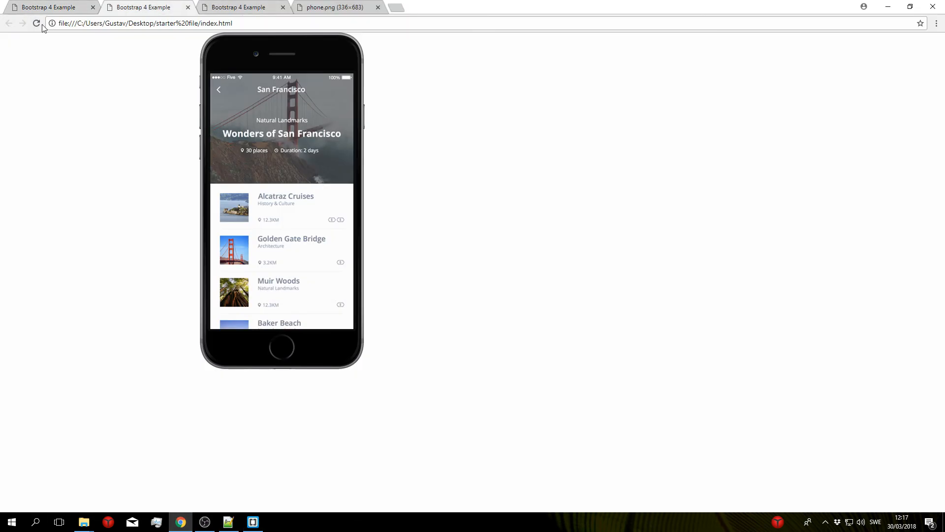
{"action": "left_click", "coordinate": [36, 22]}
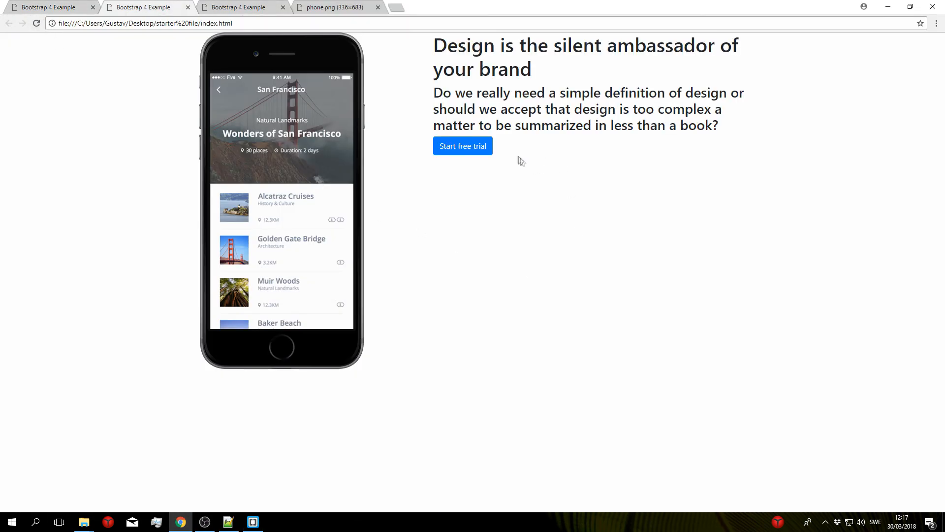
{"action": "mouse_move", "coordinate": [721, 143]}
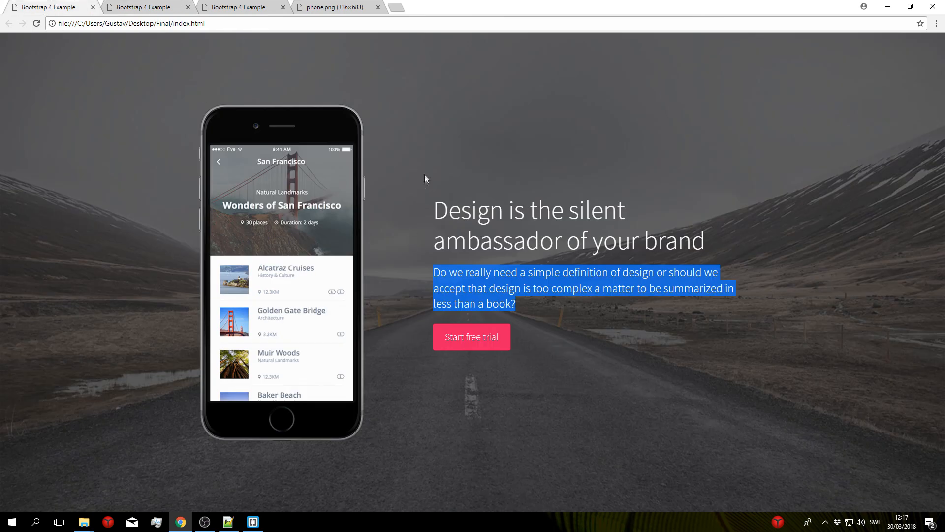
{"action": "left_click", "coordinate": [423, 227]}
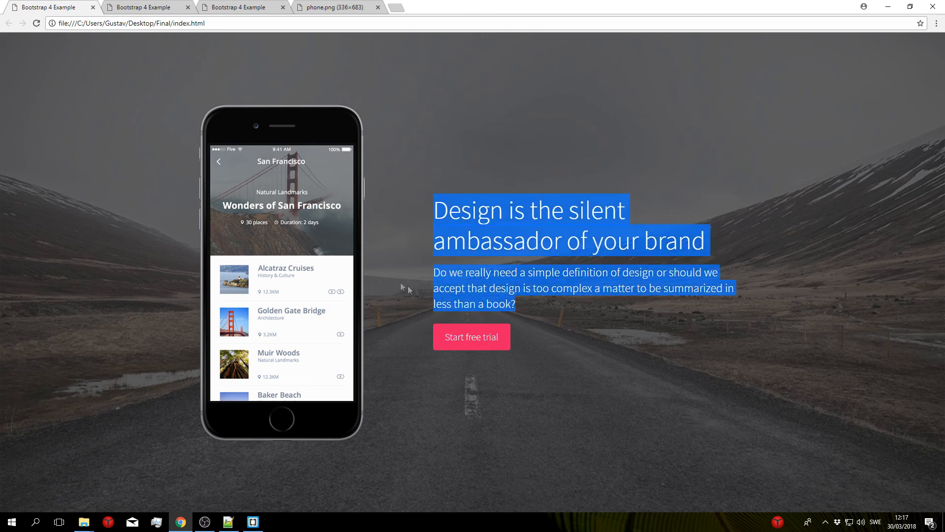
{"action": "mouse_move", "coordinate": [350, 255]}
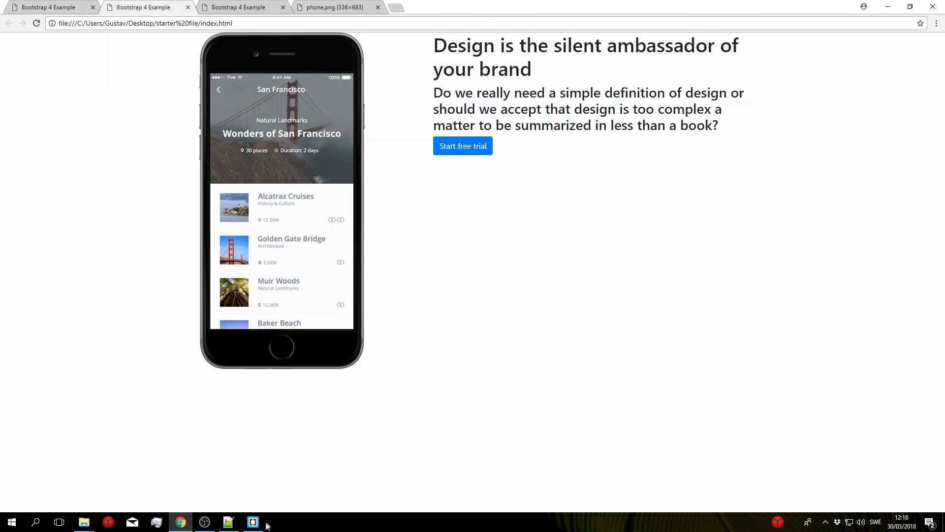
{"action": "left_click", "coordinate": [252, 522]}
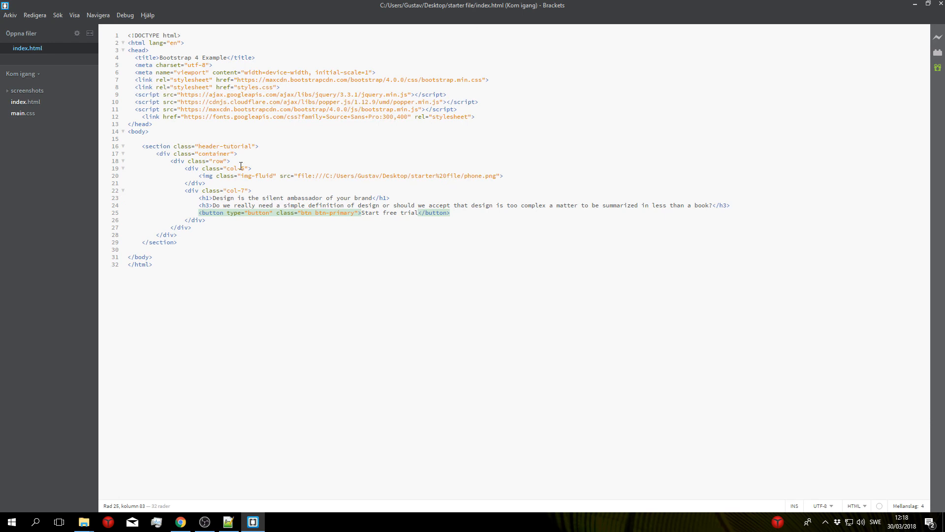
- Give the container h-100 and the row h-100 align-items-center, then preview in Chrome
{"action": "type", "text": "5"}
{"action": "left_click", "coordinate": [197, 154]}
{"action": "type", "text": " h-100"}
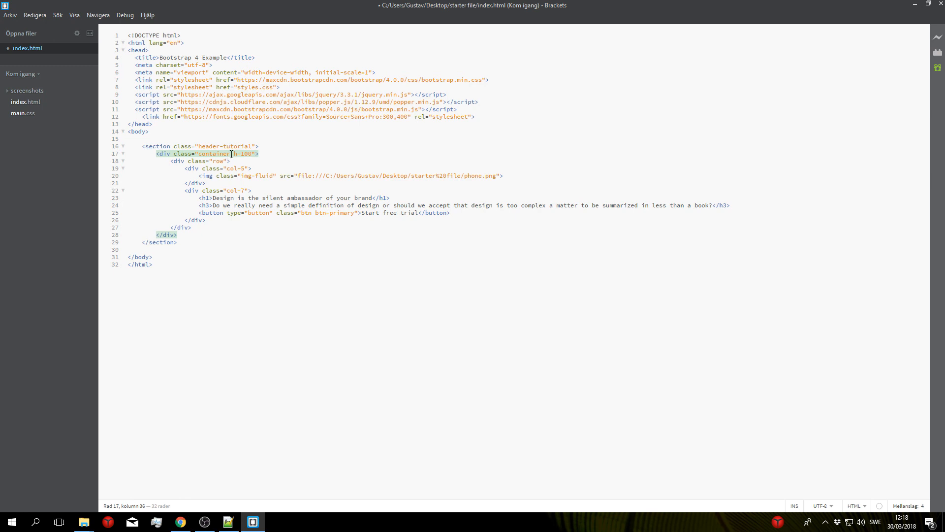
{"action": "mouse_move", "coordinate": [259, 165]}
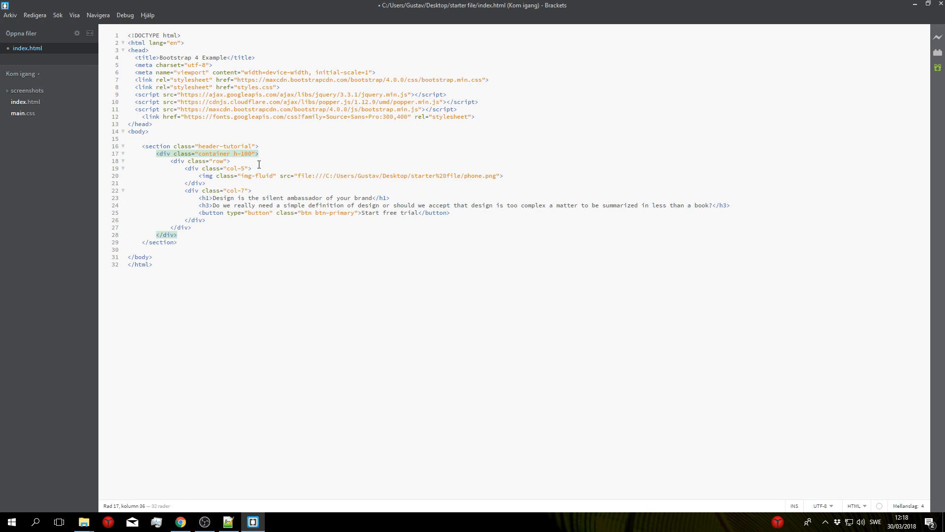
{"action": "left_click", "coordinate": [224, 161]}
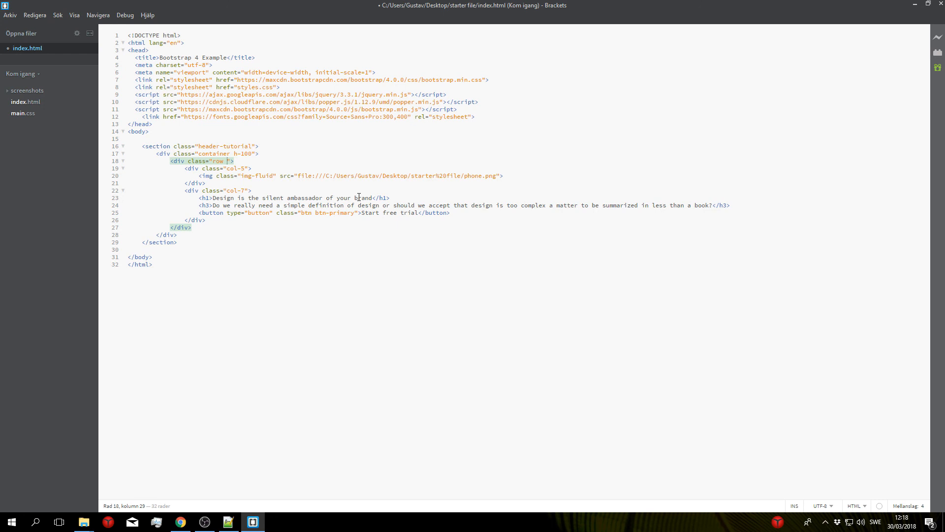
{"action": "type", "text": "h-100"}
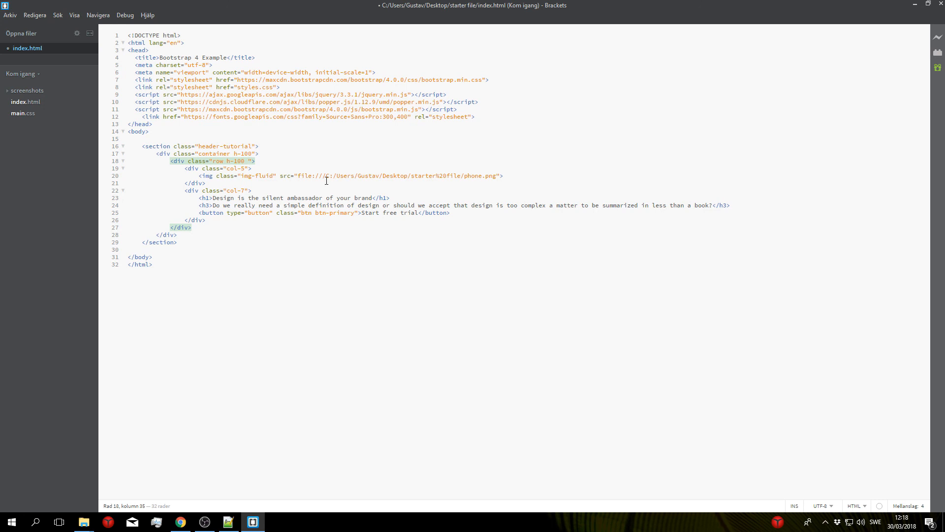
{"action": "type", "text": "align-items-c"}
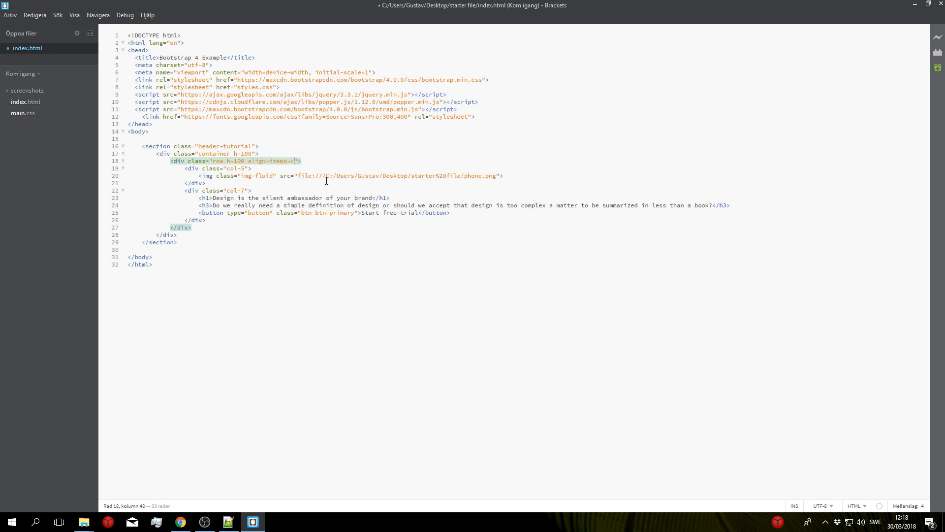
{"action": "type", "text": "enter"}
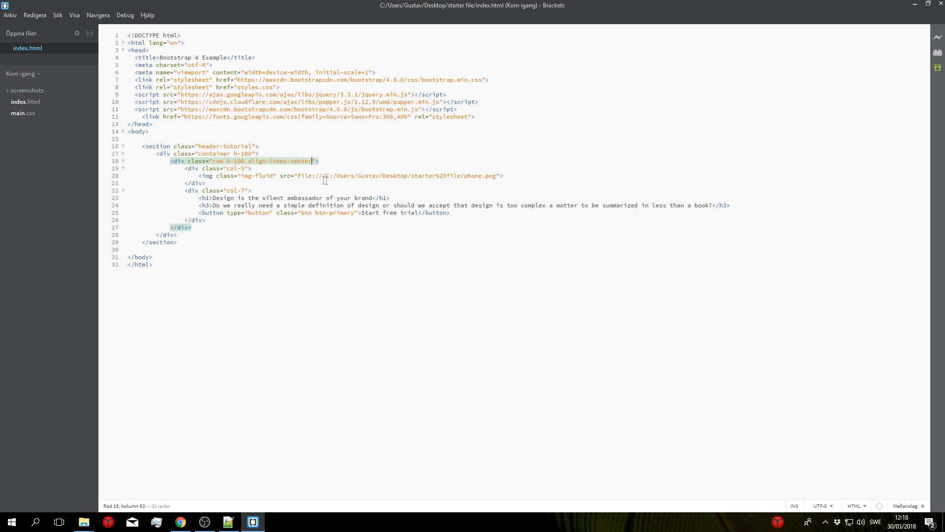
{"action": "left_click", "coordinate": [179, 522]}
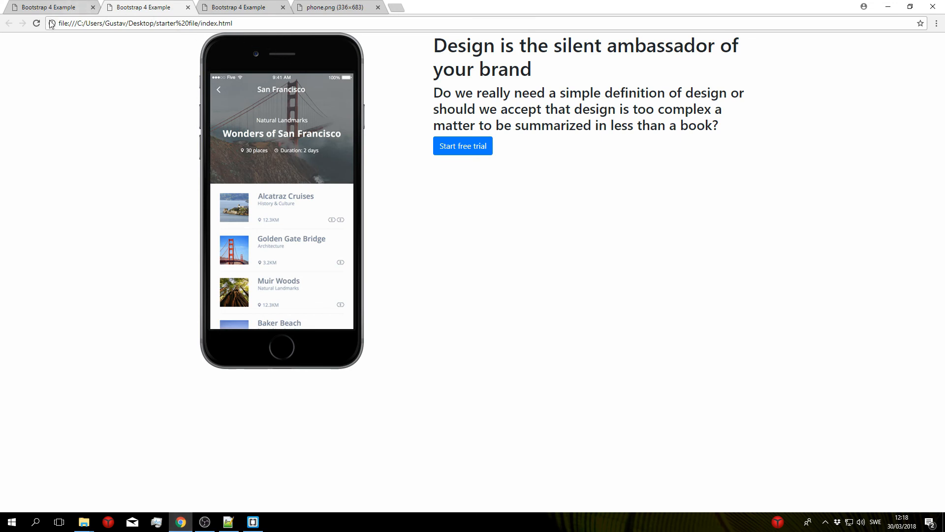
- Reload the page so the headline, subheading and button appear vertically centred beside the phone
{"action": "left_click", "coordinate": [36, 24]}
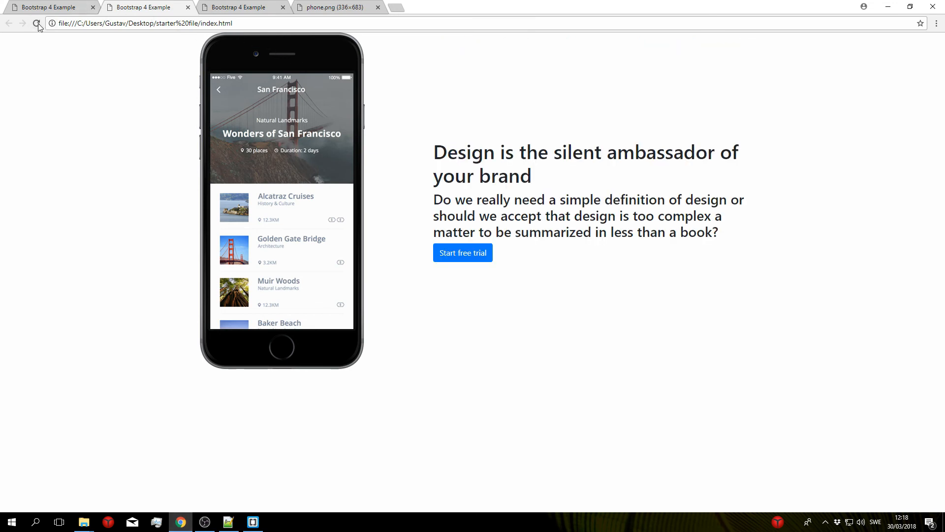
{"action": "mouse_move", "coordinate": [420, 311]}
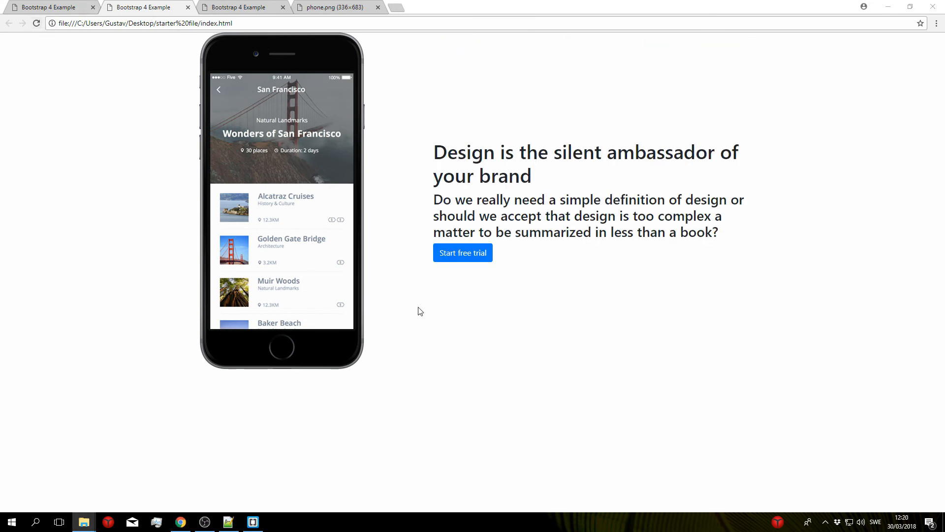
{"action": "mouse_move", "coordinate": [464, 332]}
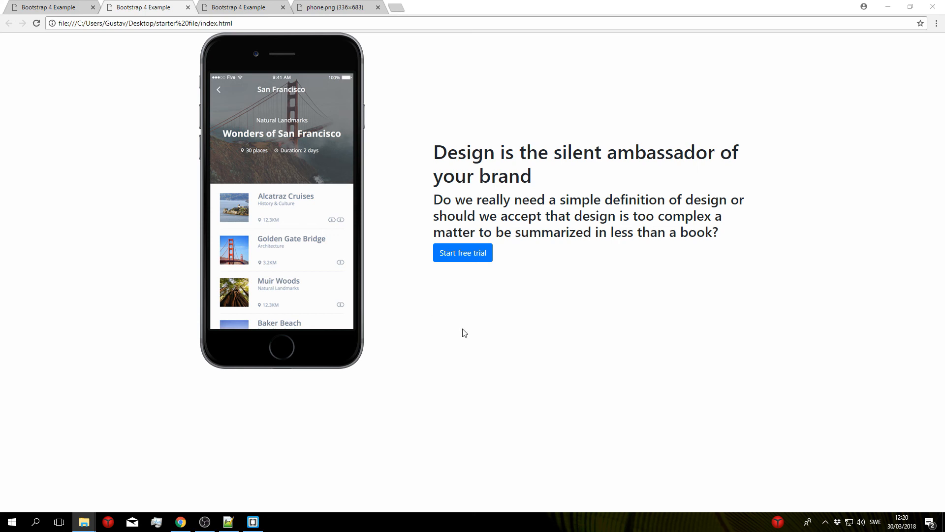